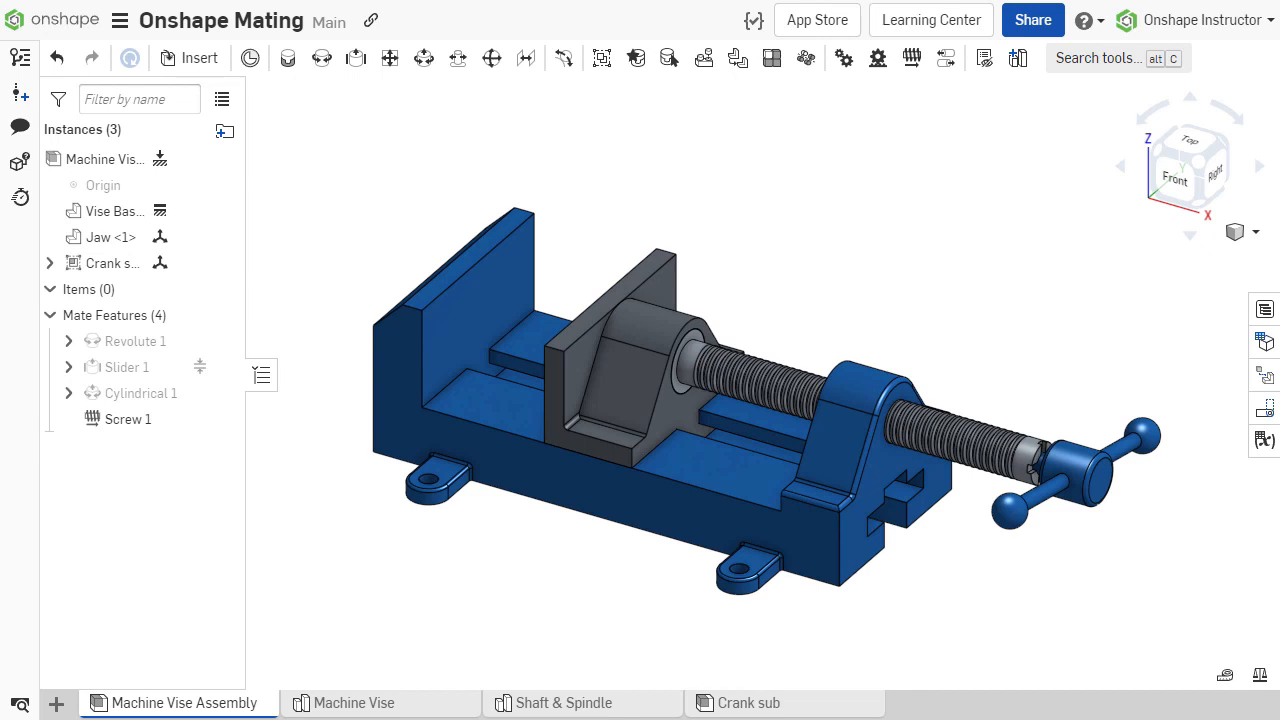
# Rotate the vise crank handle about the screw to a new angle
pyautogui.click(1040, 476)
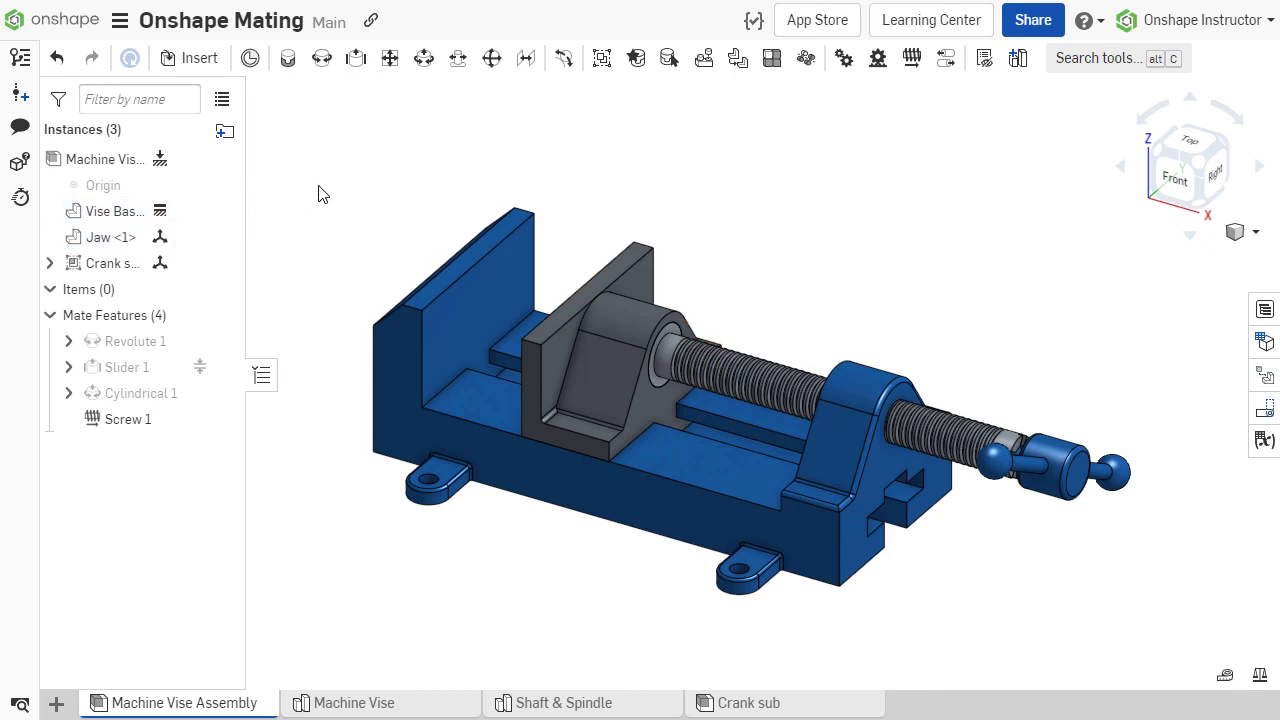
# Create Fastened 1 anchoring the Vise Base through its mate connector
pyautogui.click(72, 264)
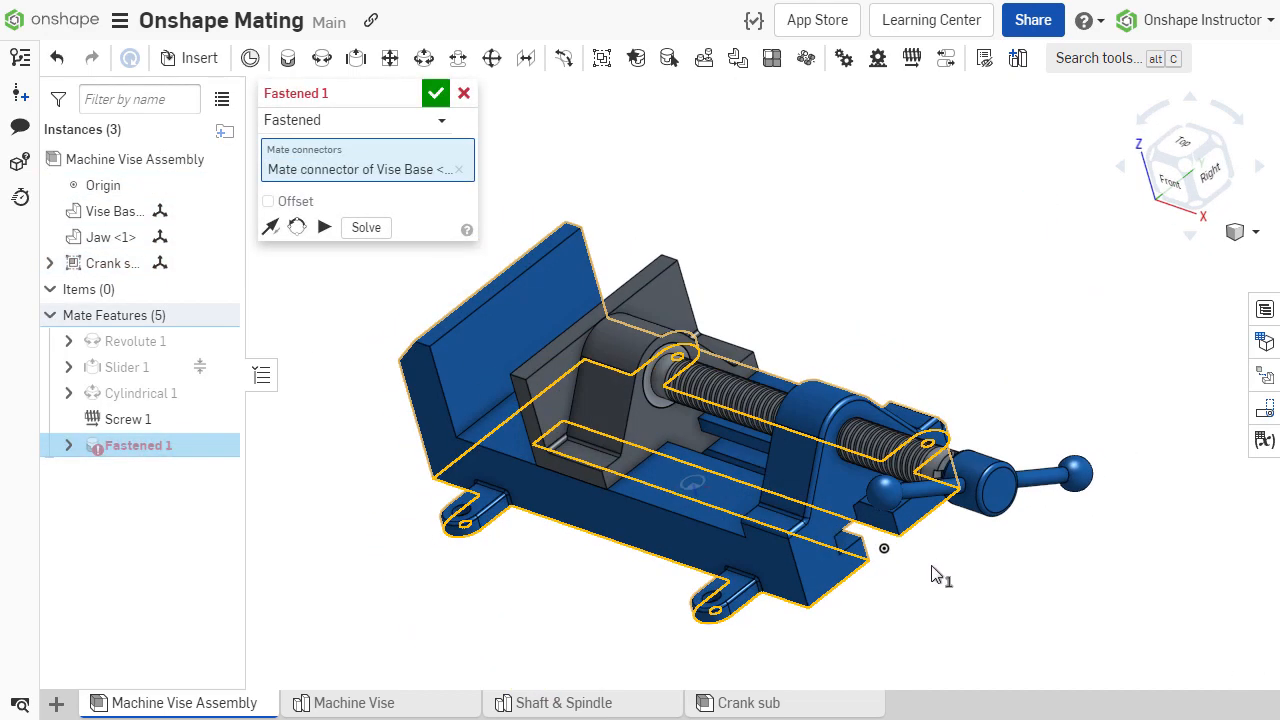
pyautogui.click(436, 92)
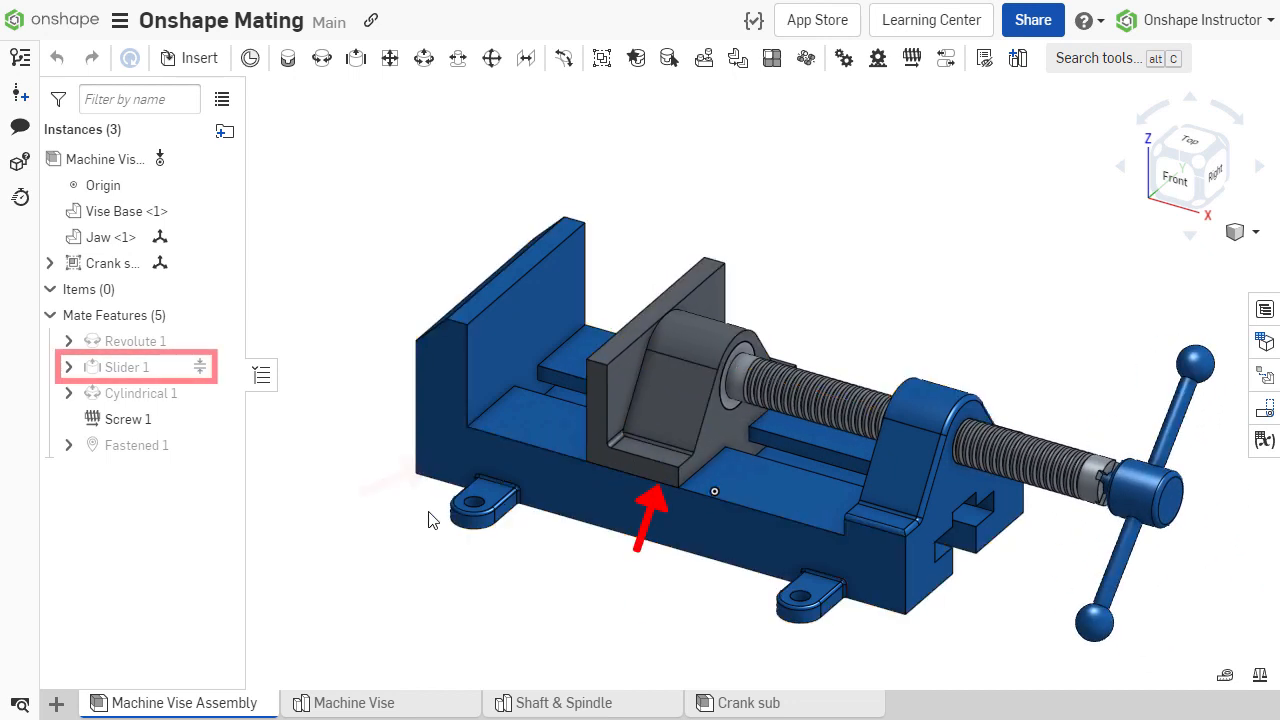
pyautogui.moveTo(126, 368)
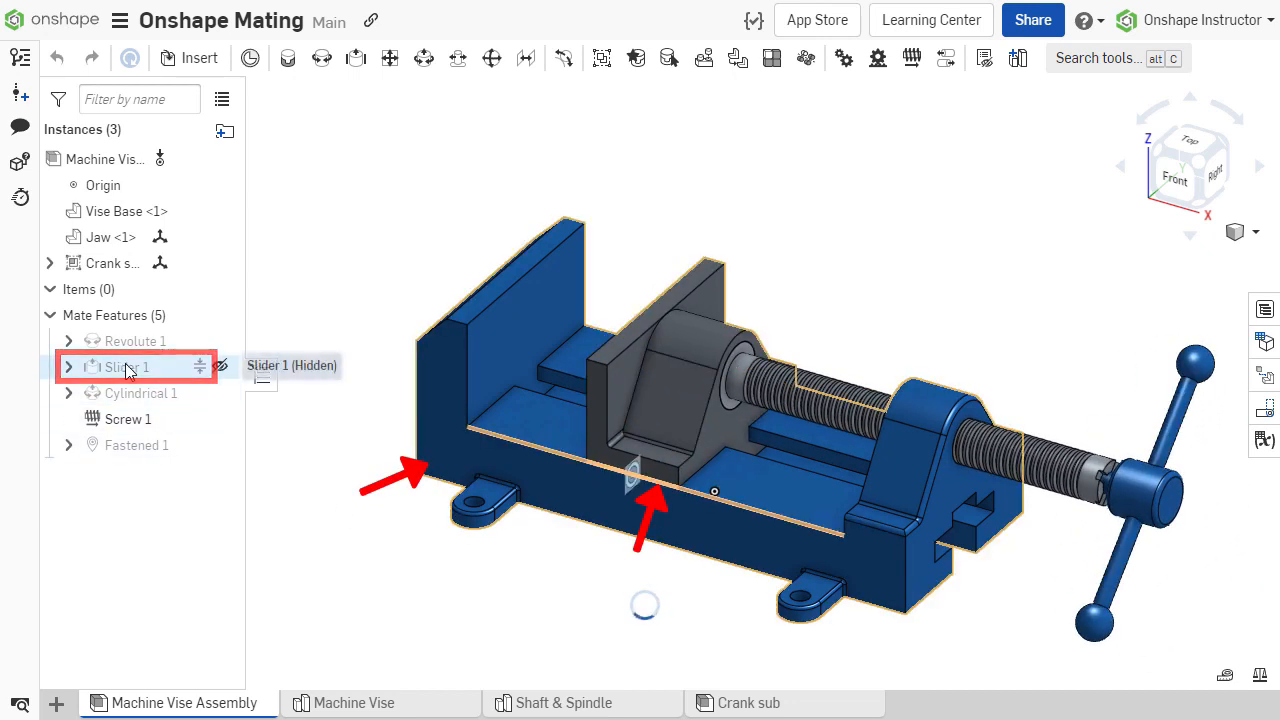
# Edit Slider 1 with travel limits of -3.5 in to 3.5 in and accept
pyautogui.doubleClick(128, 366)
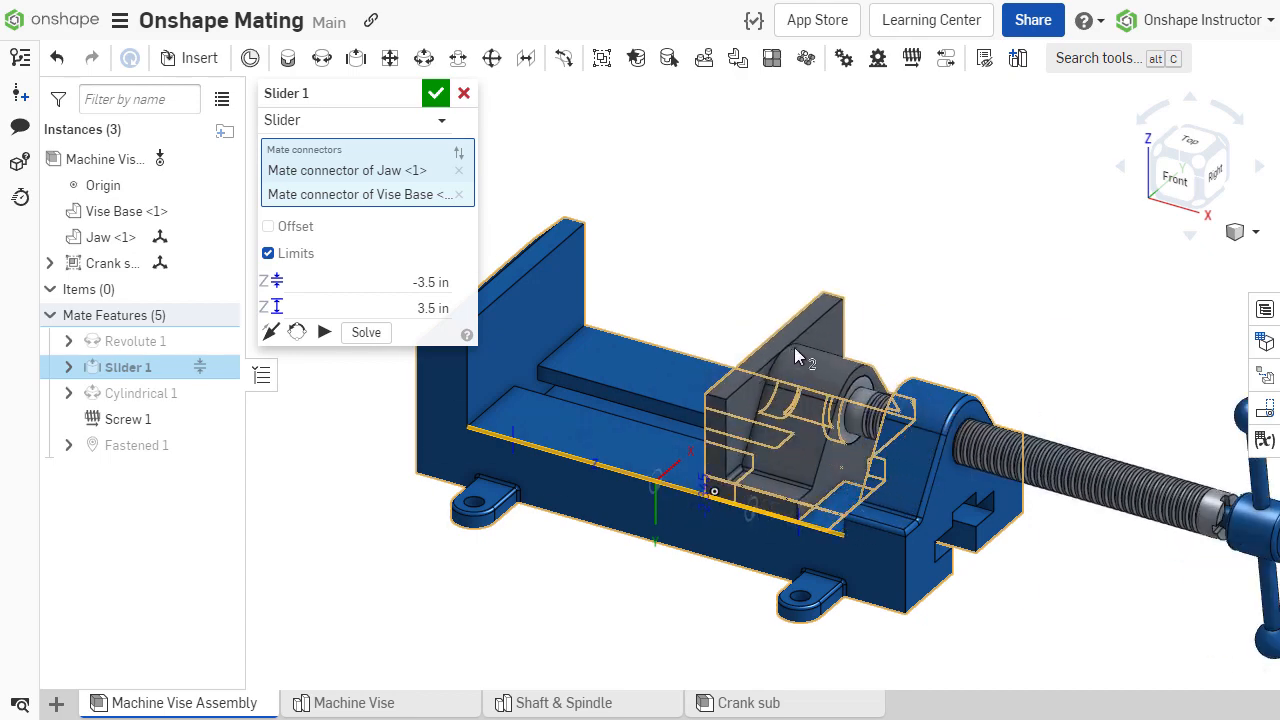
pyautogui.click(436, 92)
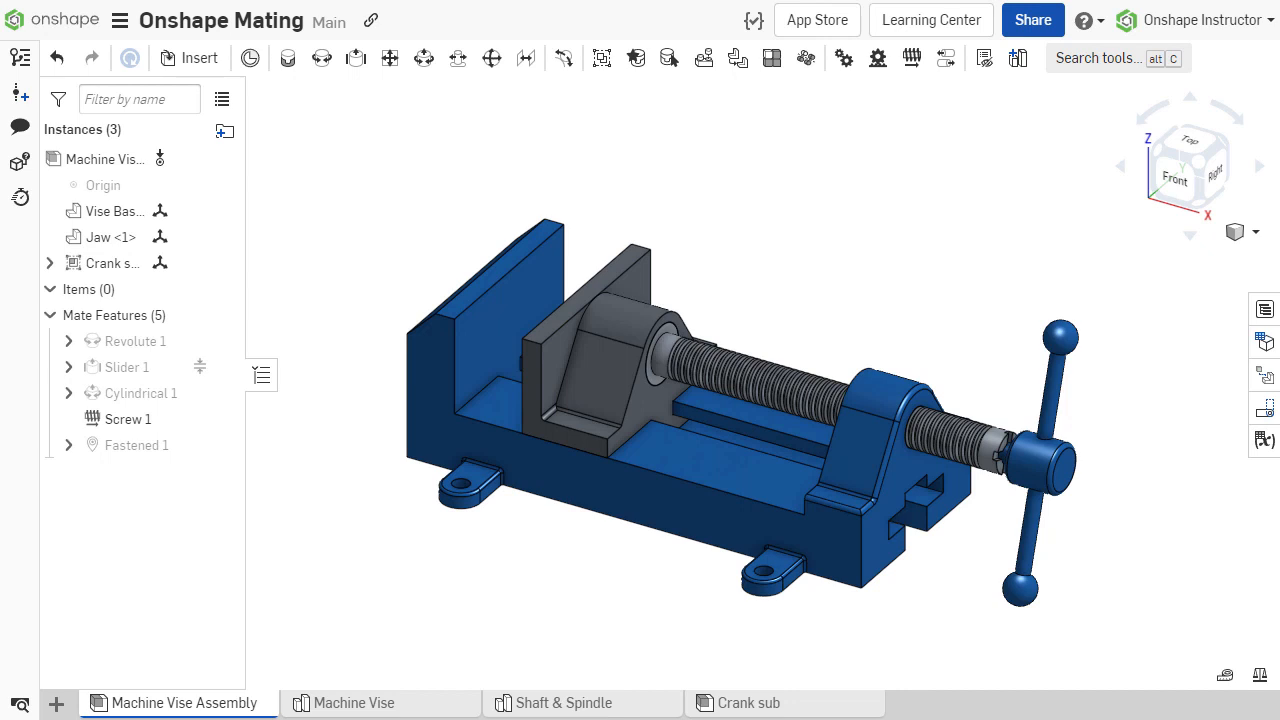
pyautogui.moveTo(680, 610)
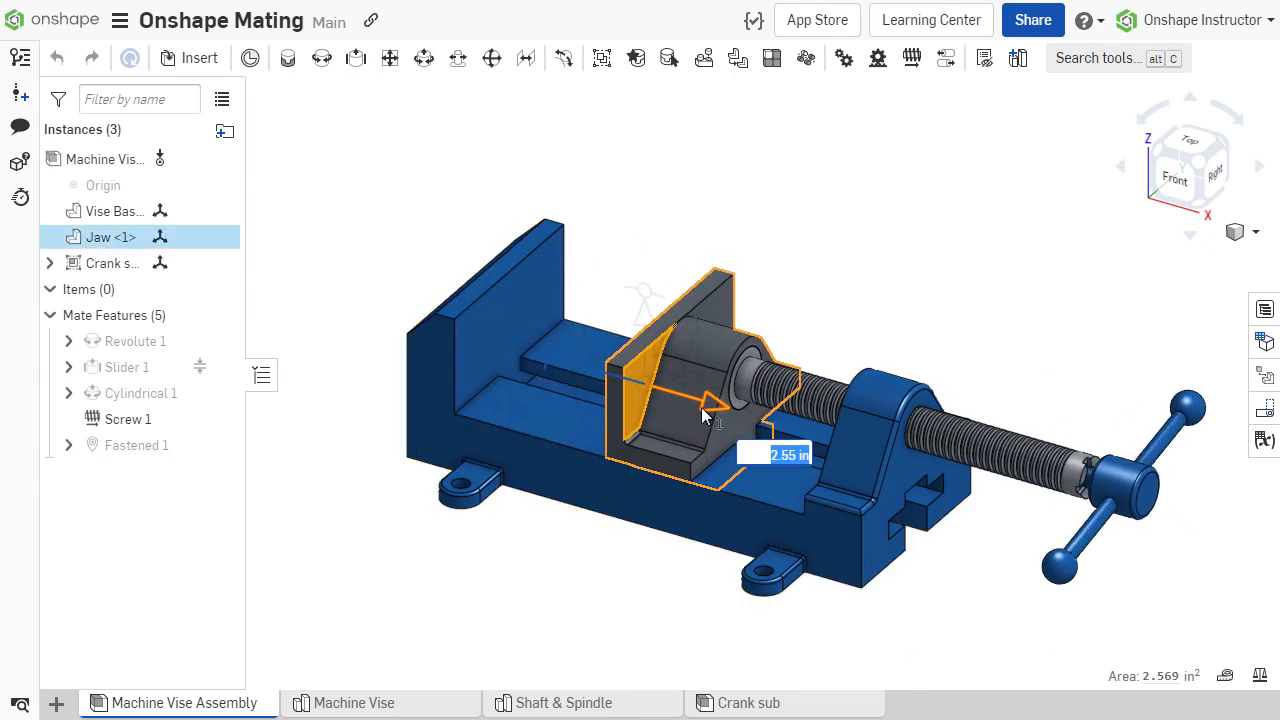
# Slide the jaw along the vise base to a new position
pyautogui.moveTo(704, 414); pyautogui.dragTo(580, 378)
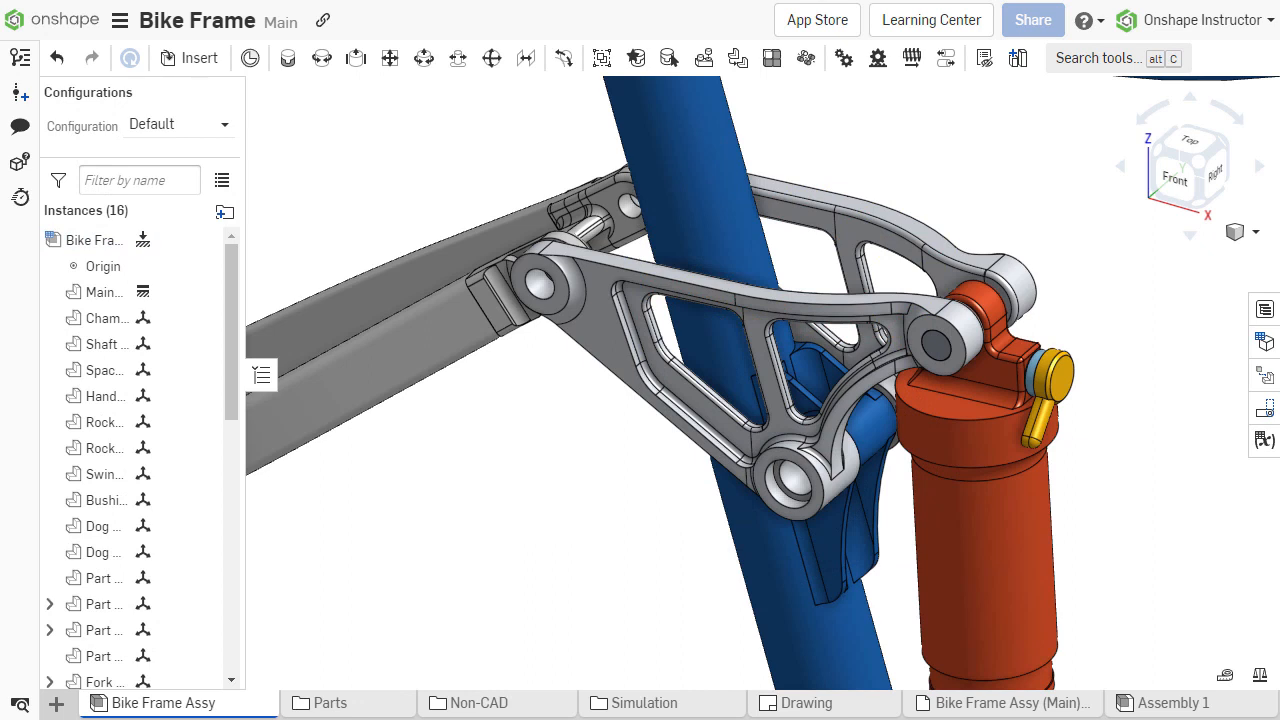
pyautogui.moveTo(670, 668)
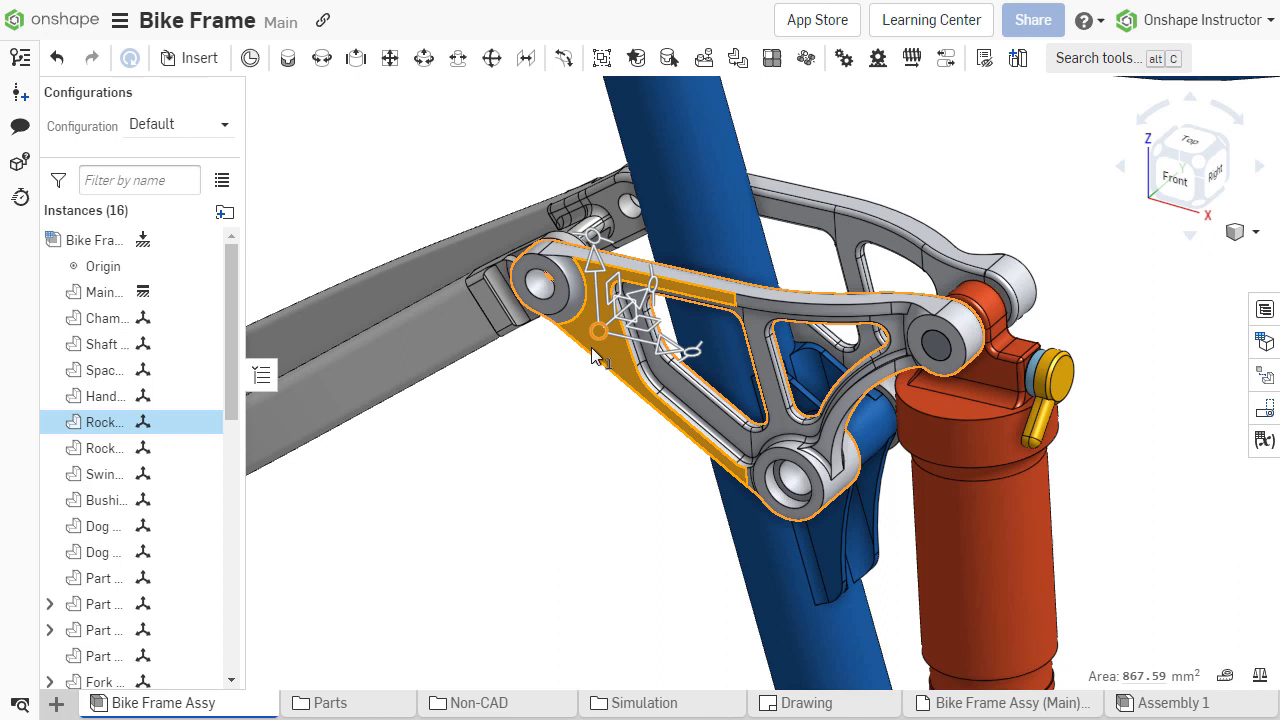
pyautogui.moveTo(588, 488)
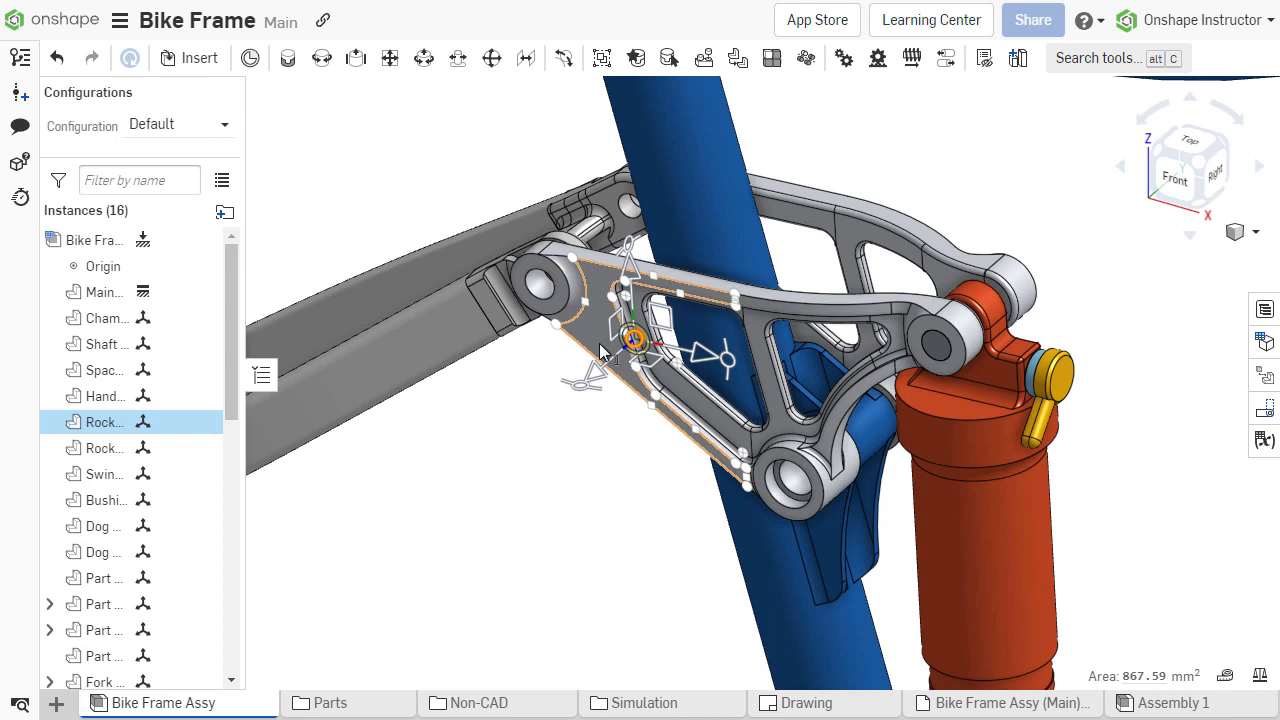
# Align the triad with the rocker pivot and rotate the rocker link about 10 degrees
pyautogui.click(584, 340)
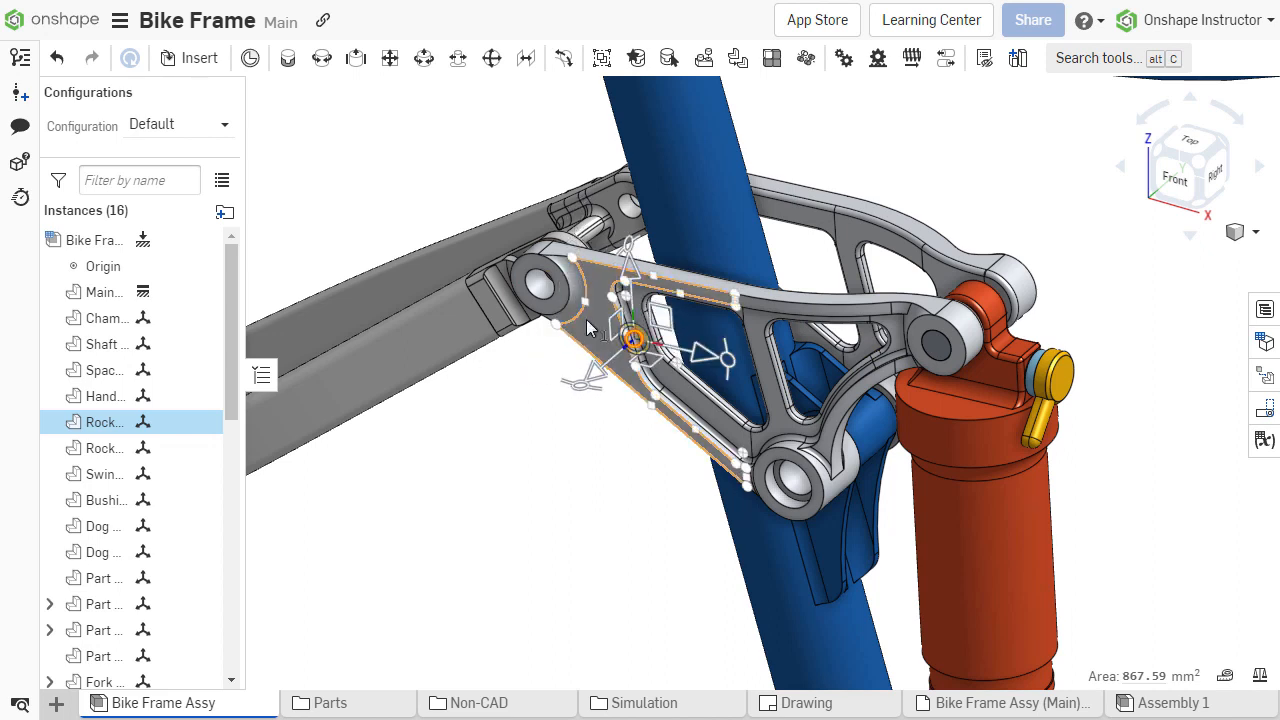
pyautogui.click(620, 340)
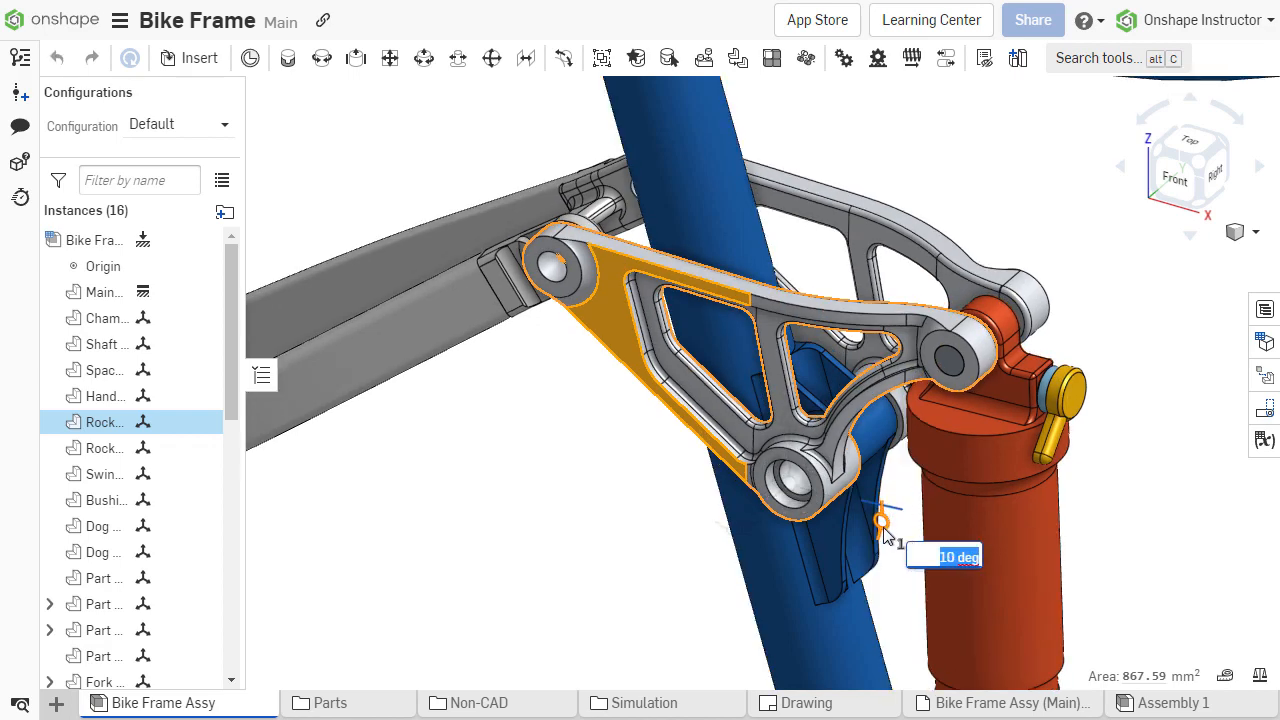
pyautogui.moveTo(882, 522); pyautogui.dragTo(882, 504)
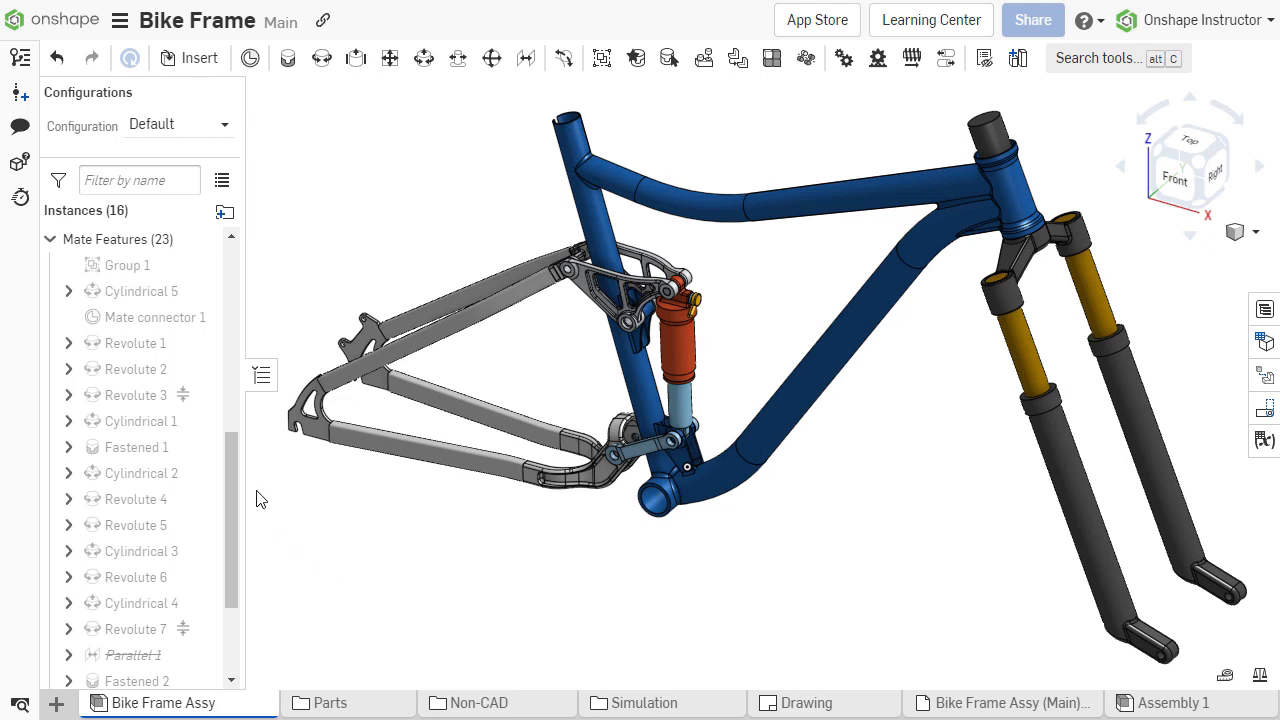
# Animate Revolute 3 from -10 to 18 deg over 300 steps with Reciprocate playback and play it
pyautogui.rightClick(136, 396)
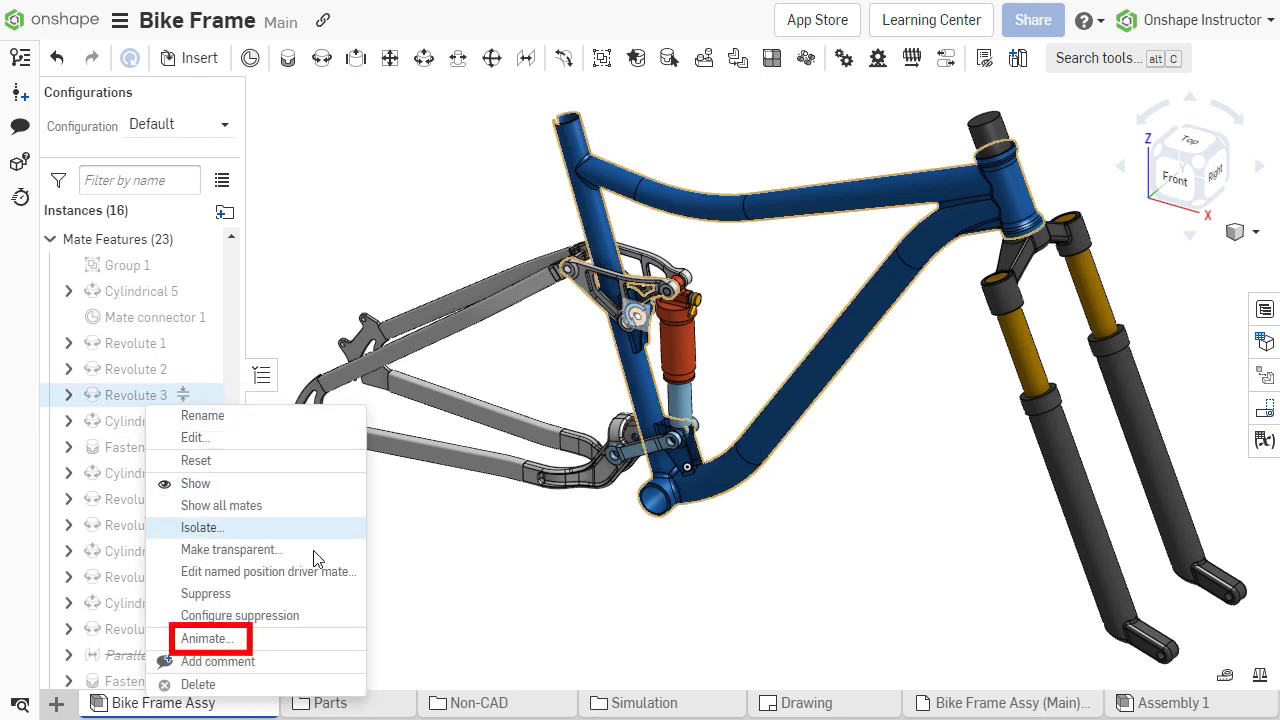
pyautogui.click(208, 638)
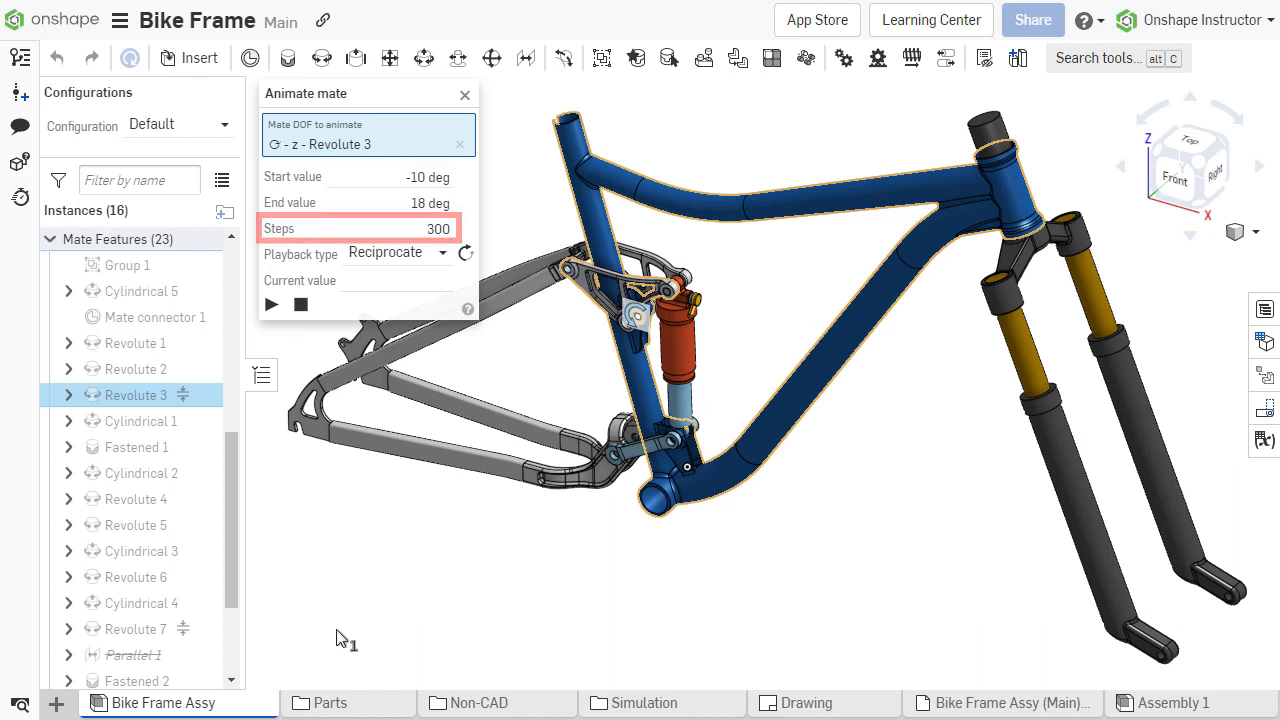
pyautogui.click(396, 252)
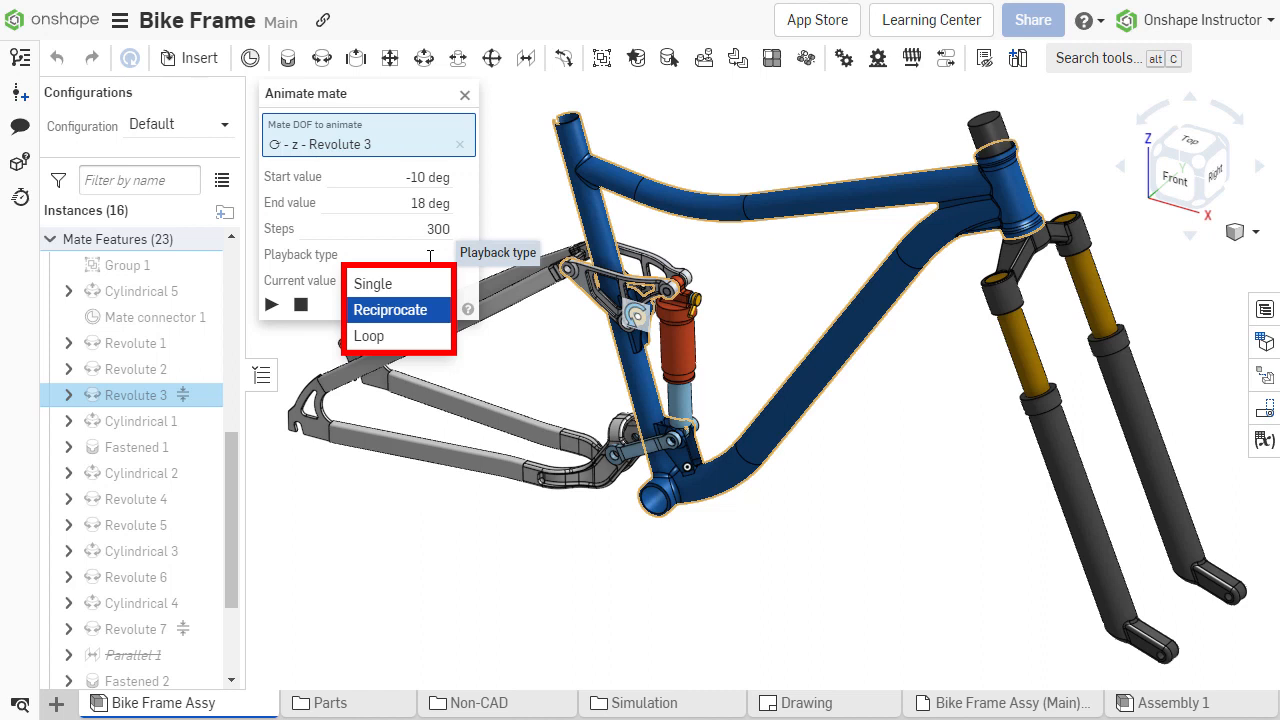
pyautogui.click(390, 308)
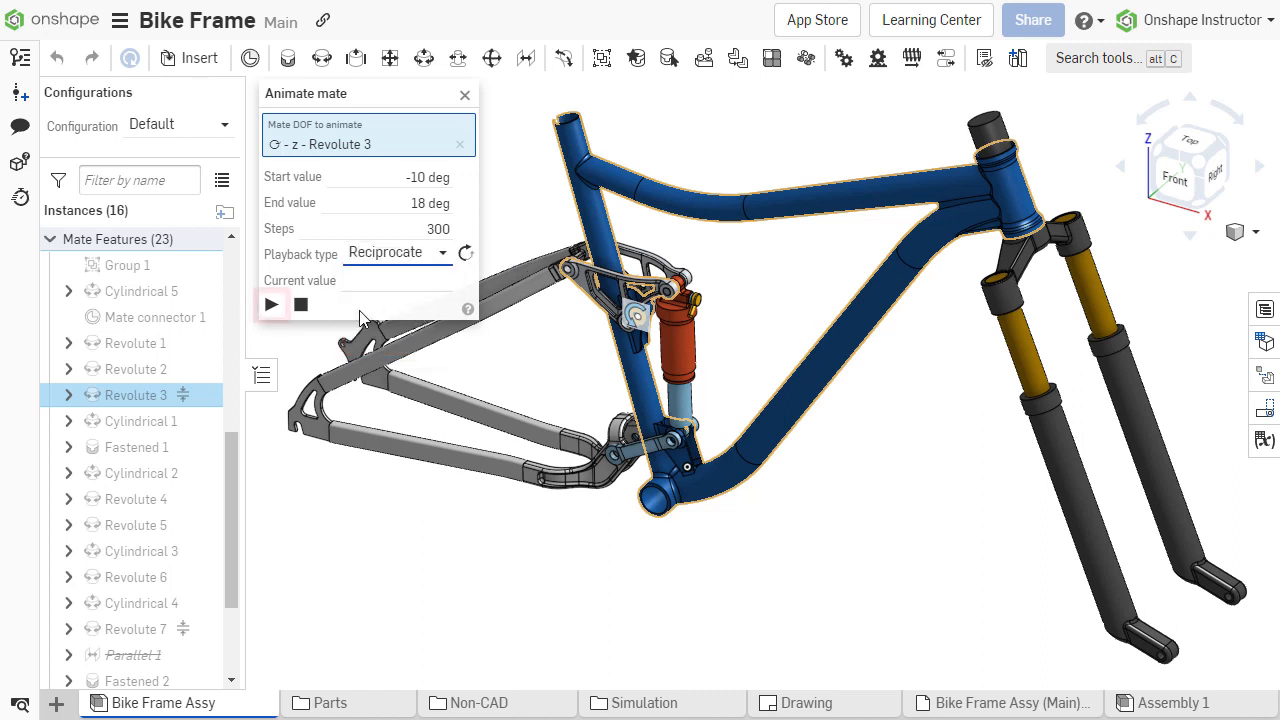
pyautogui.click(272, 304)
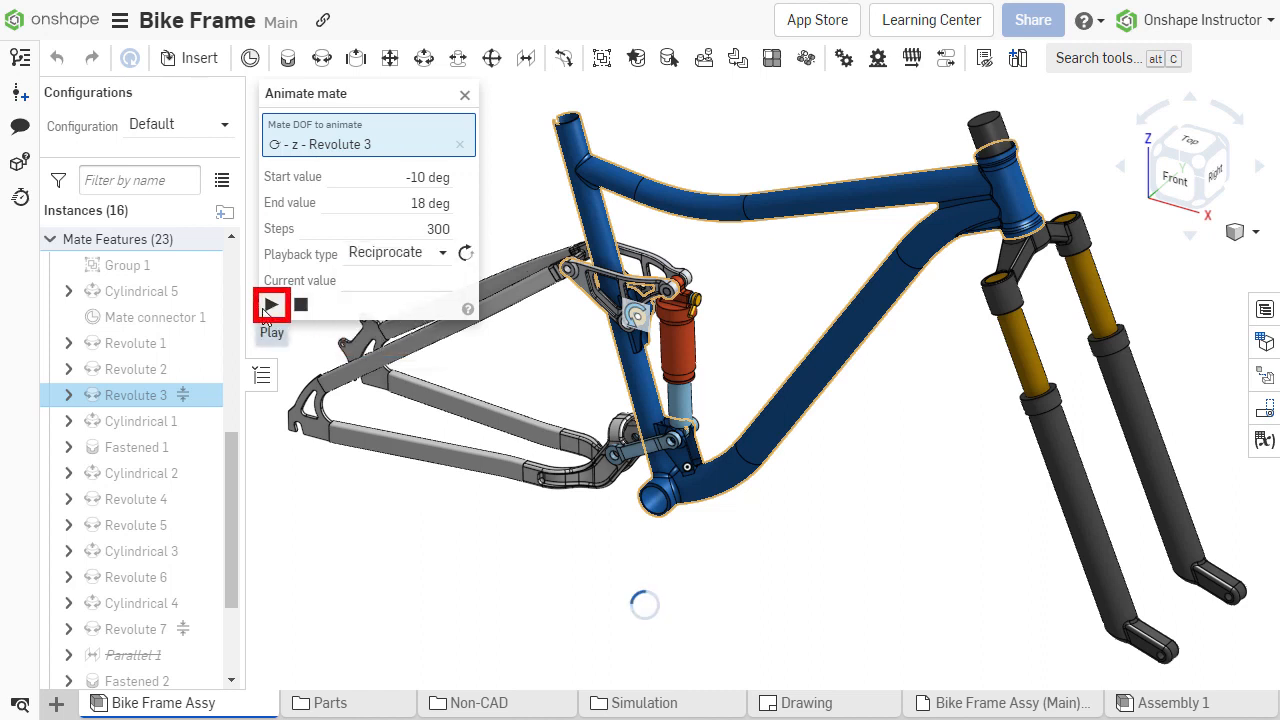
pyautogui.click(272, 304)
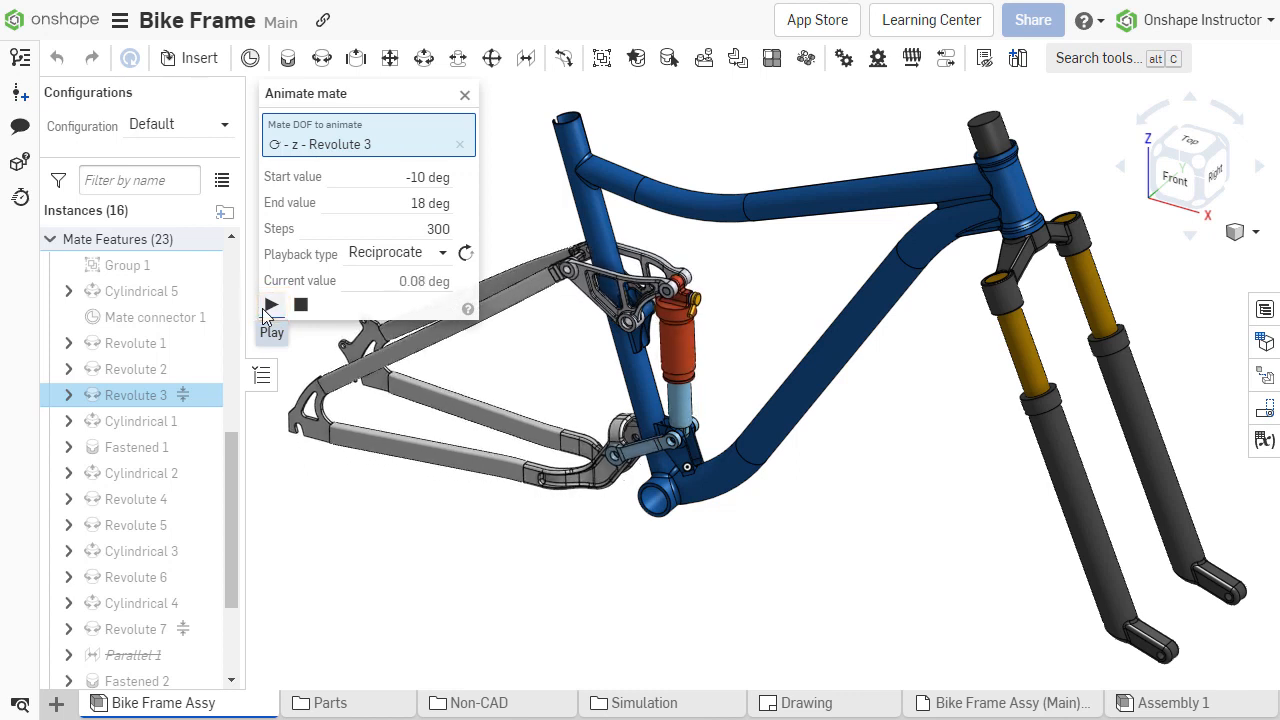
pyautogui.click(272, 304)
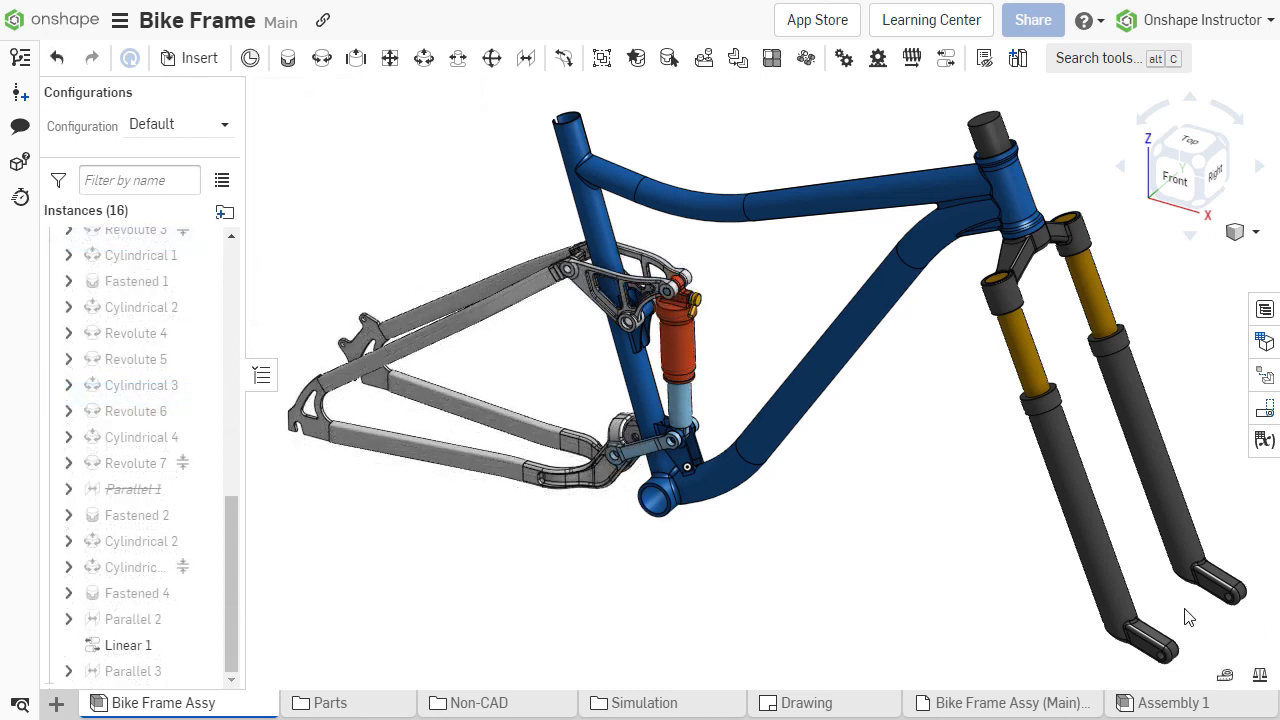
# Animate the fork's Cylindrical 1 mate along its z DOF from -30 to 90 mm over 300 steps
pyautogui.rightClick(136, 568)
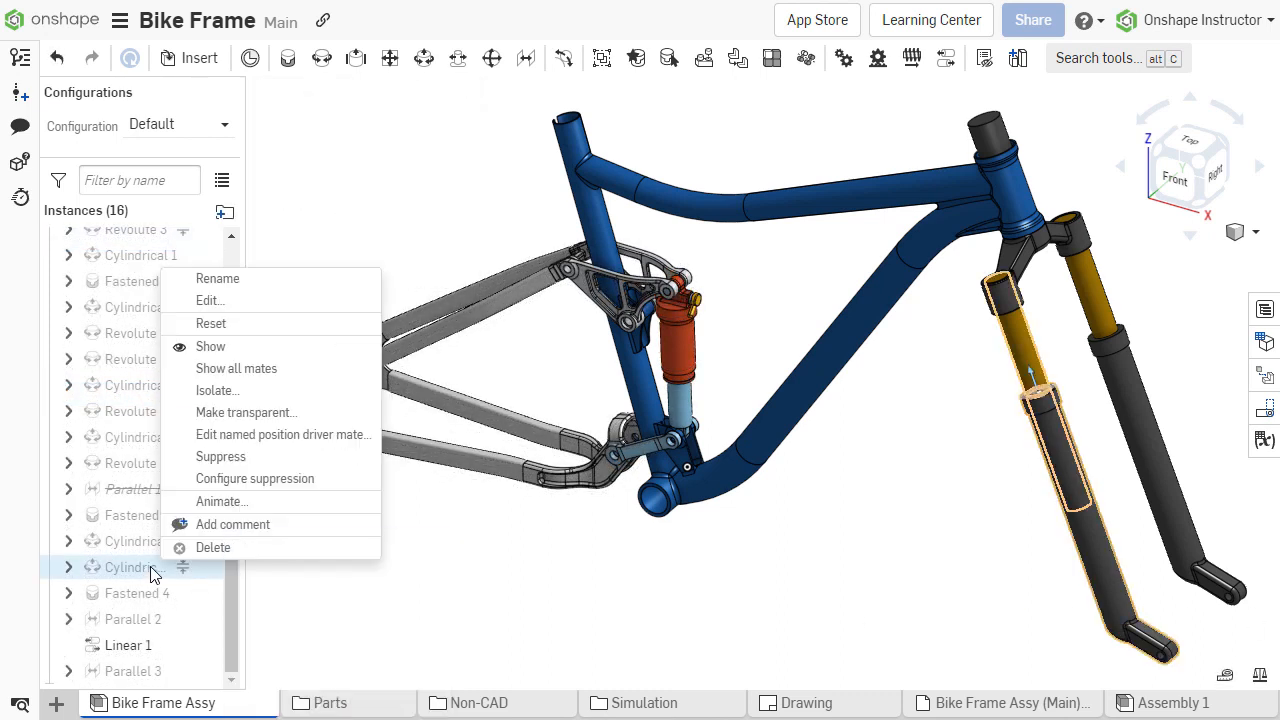
pyautogui.click(220, 500)
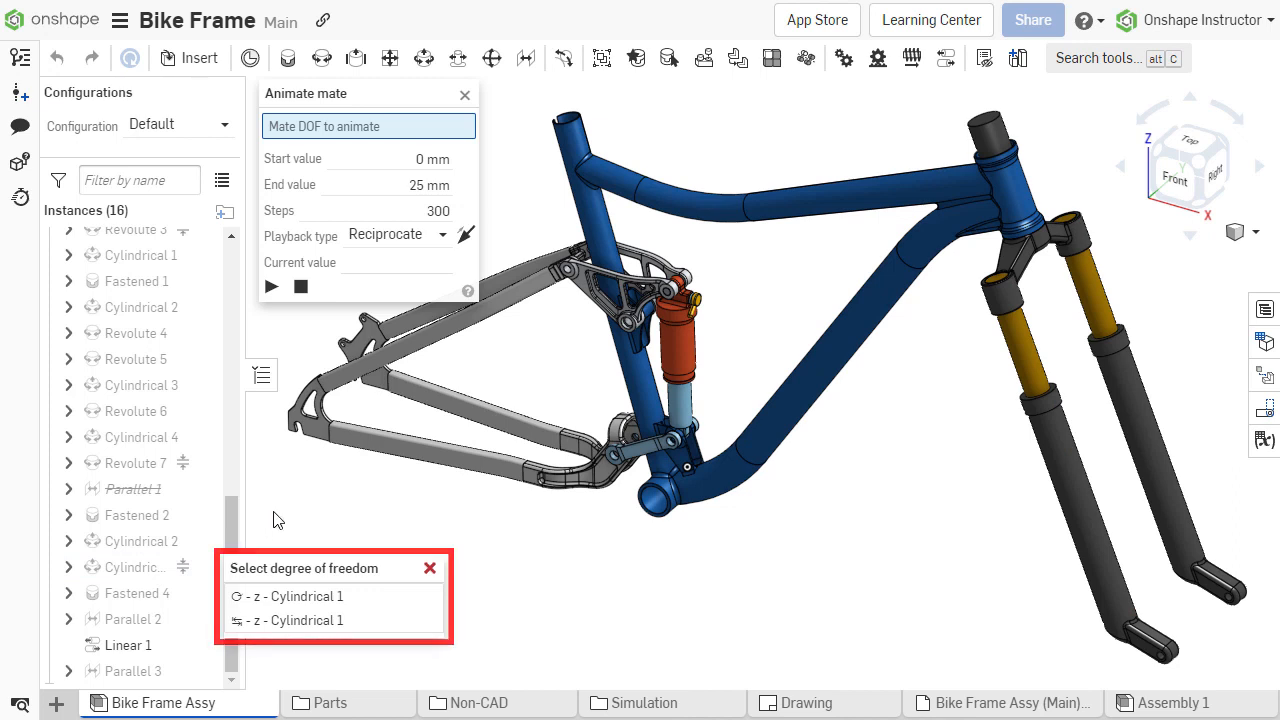
pyautogui.click(288, 620)
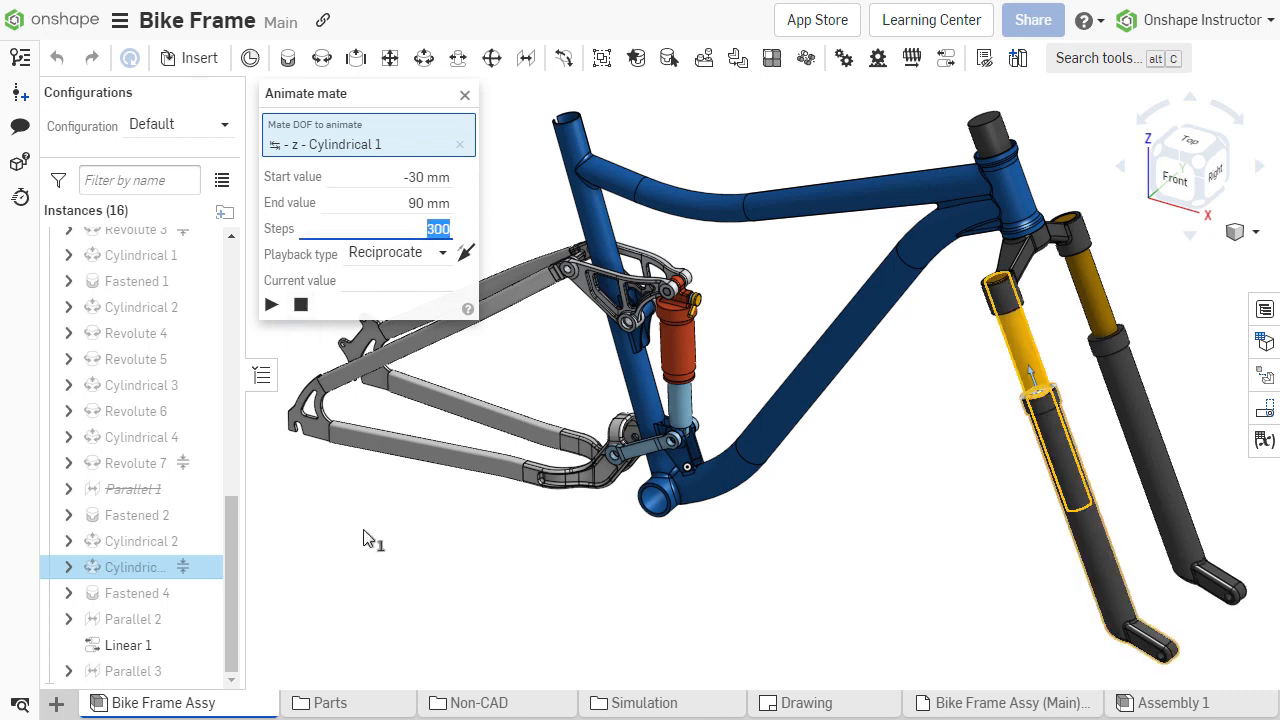
pyautogui.click(272, 304)
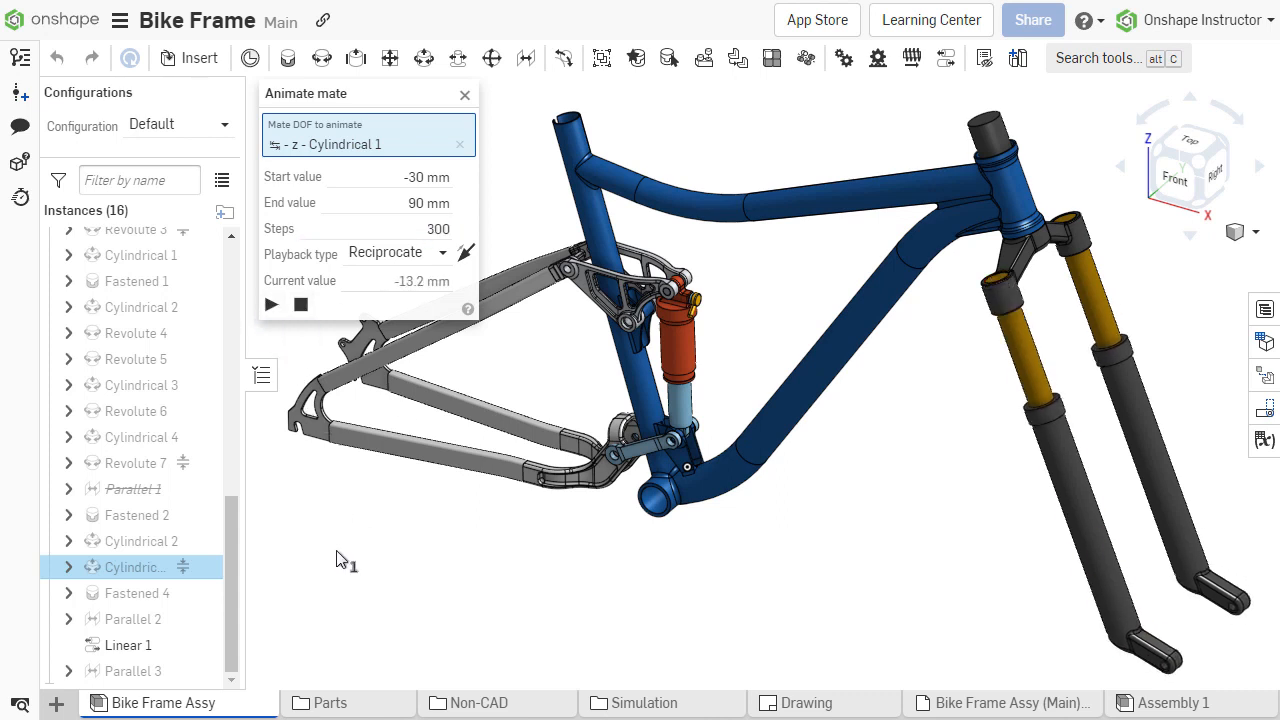
pyautogui.click(270, 304)
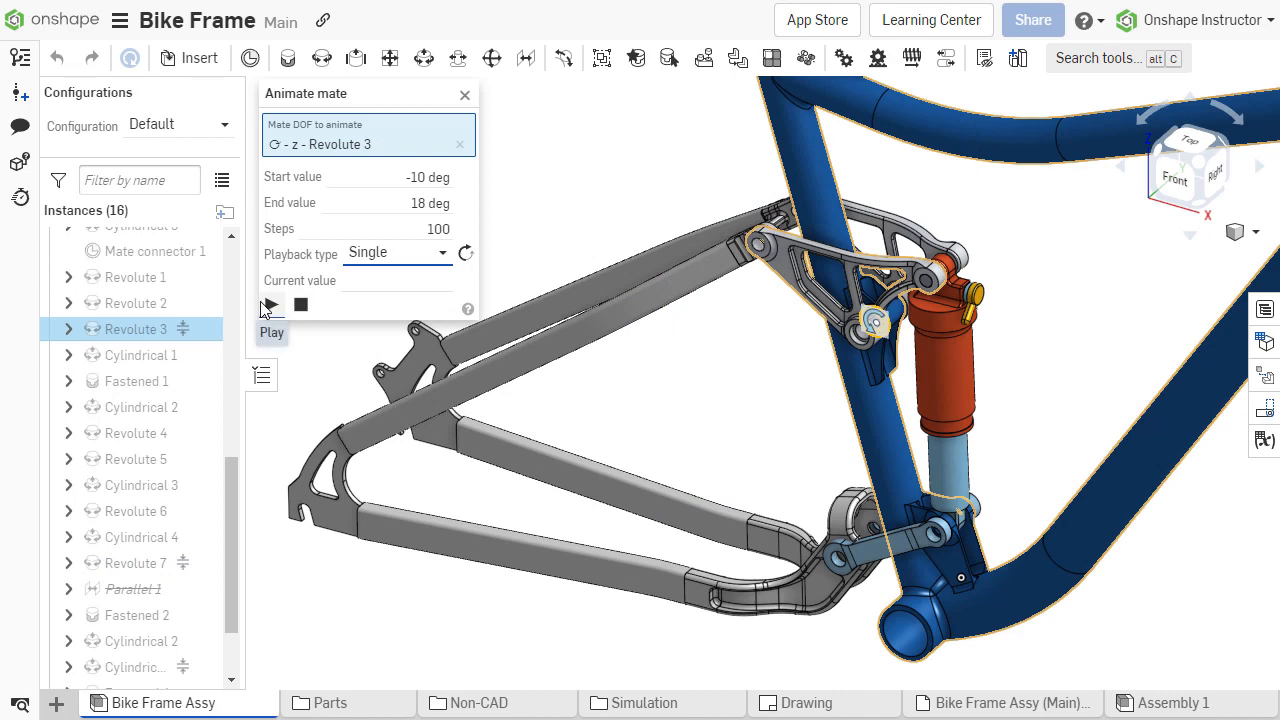
# Play Revolute 3 once, then replay it with Reciprocate playback
pyautogui.click(270, 304)
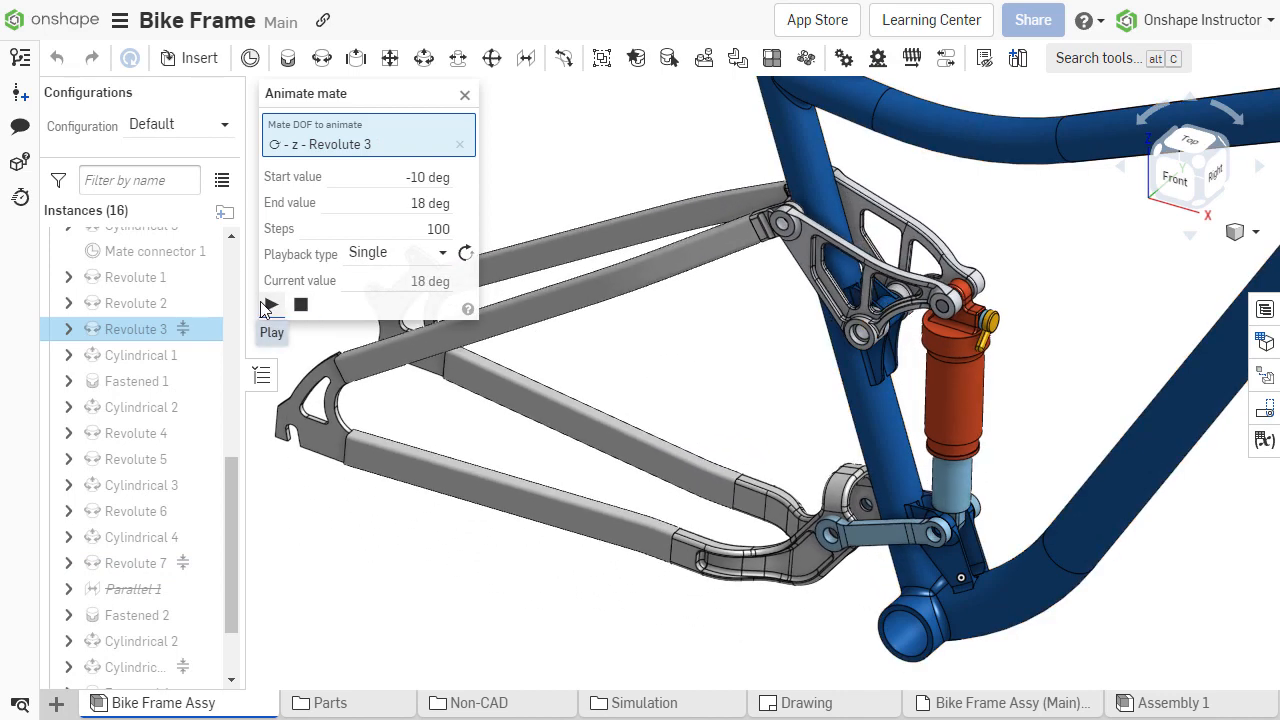
pyautogui.click(396, 252)
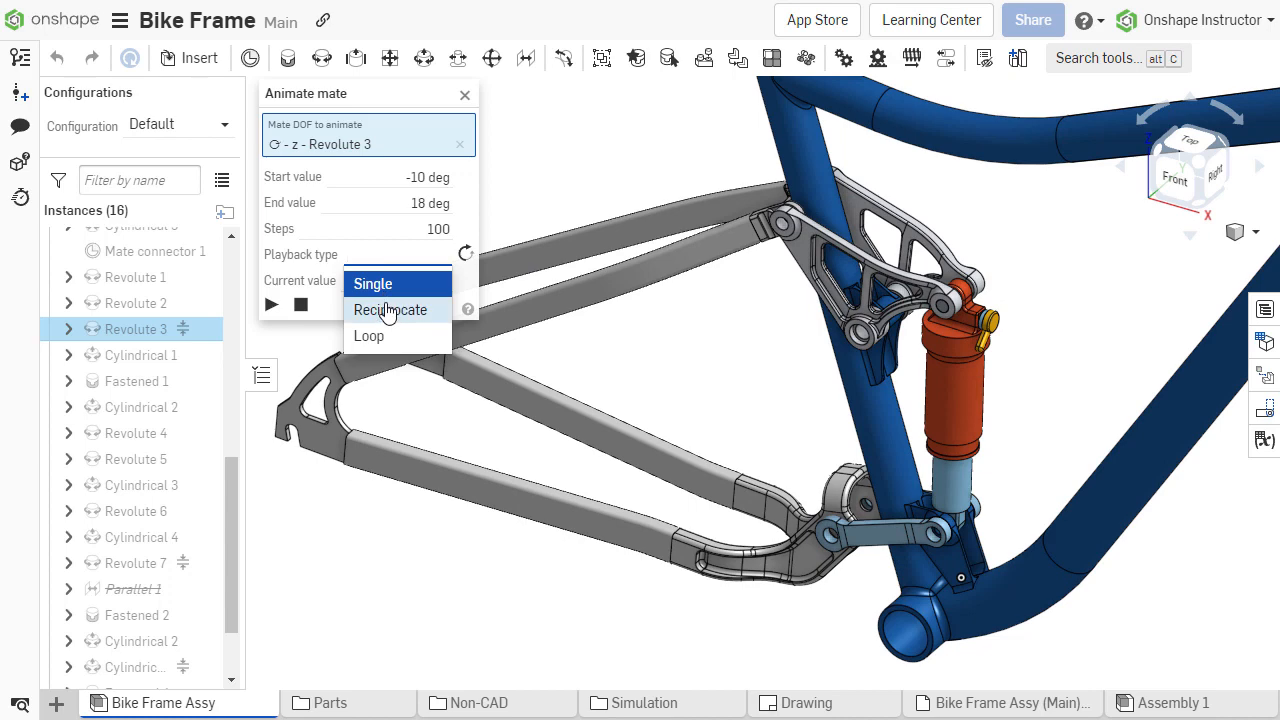
pyautogui.click(388, 308)
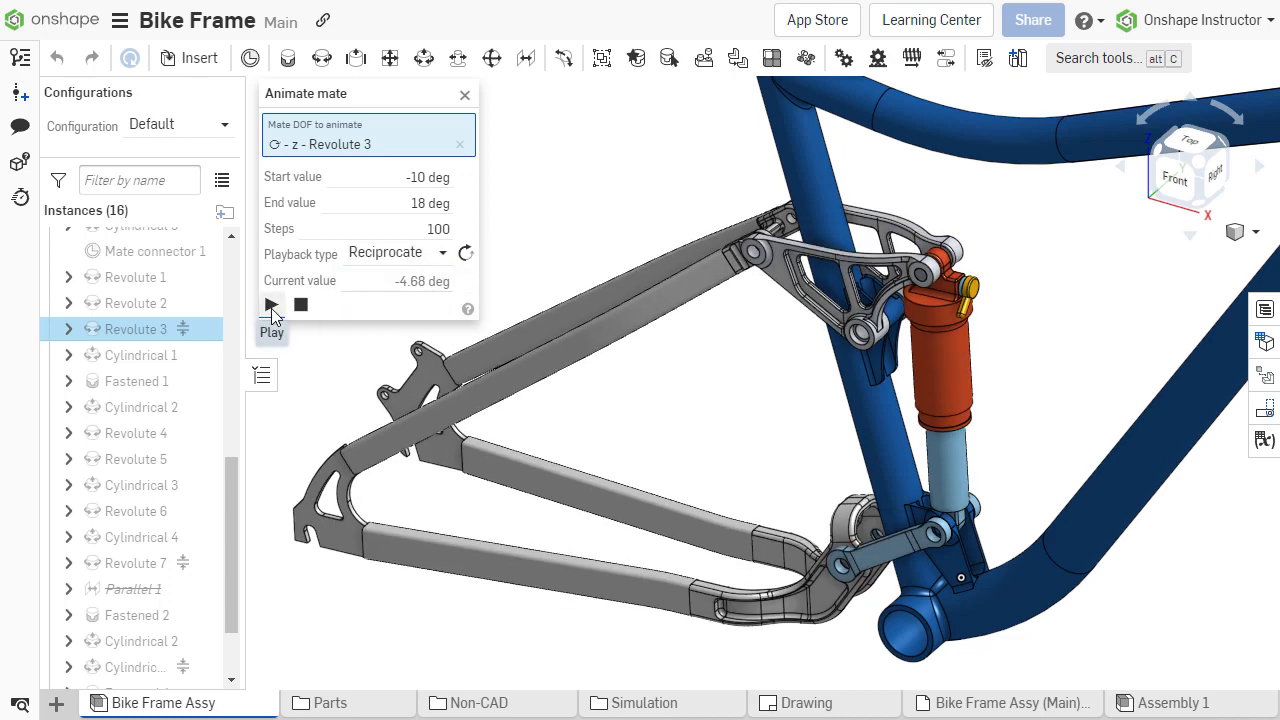
pyautogui.click(272, 304)
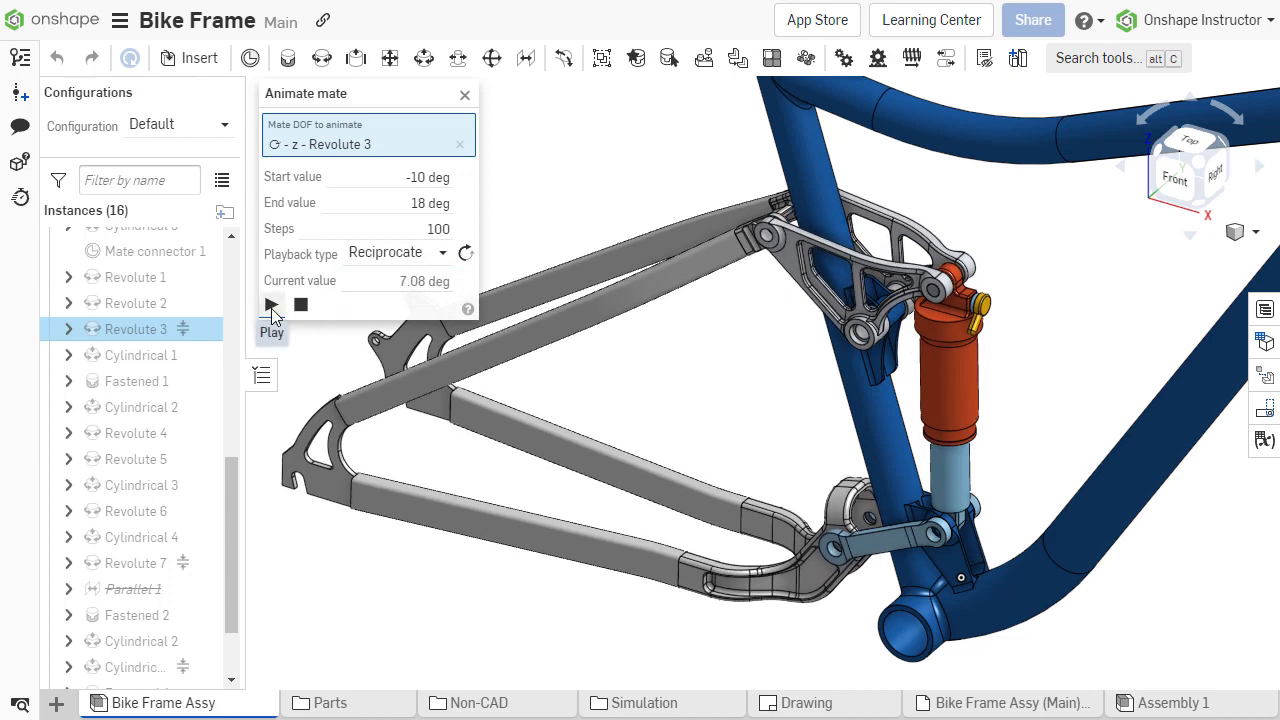
pyautogui.click(272, 304)
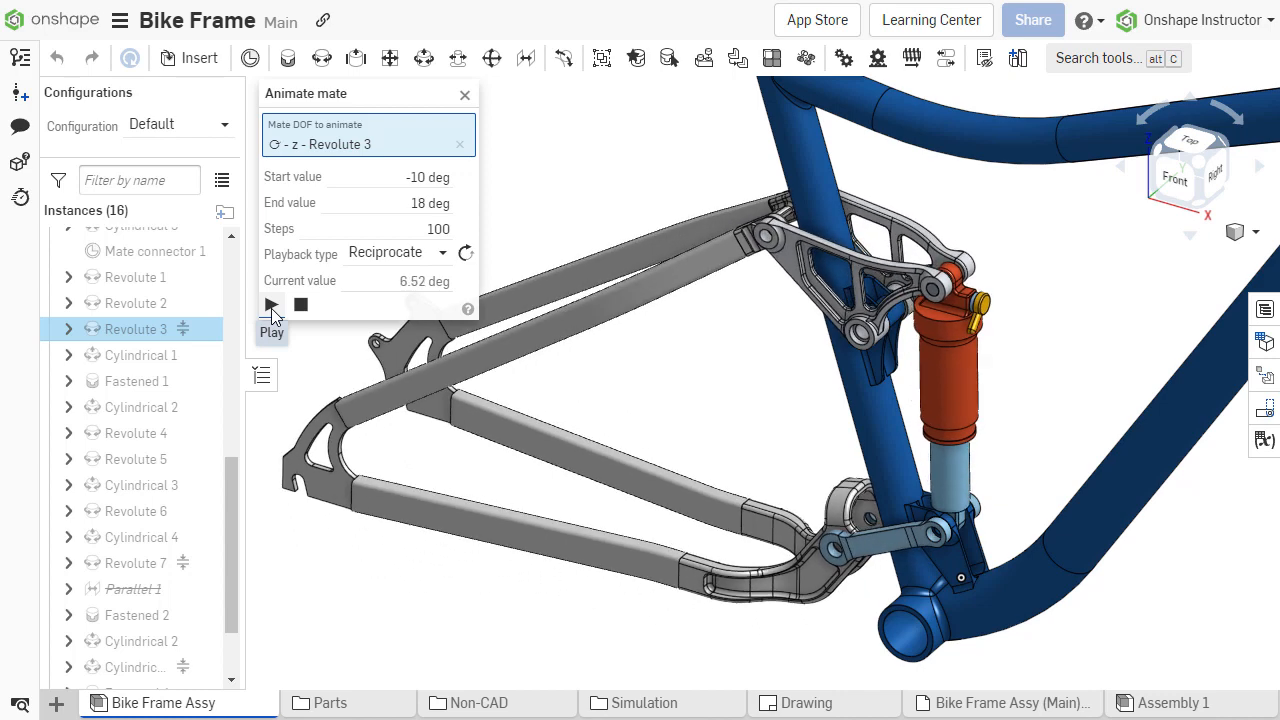
pyautogui.click(272, 304)
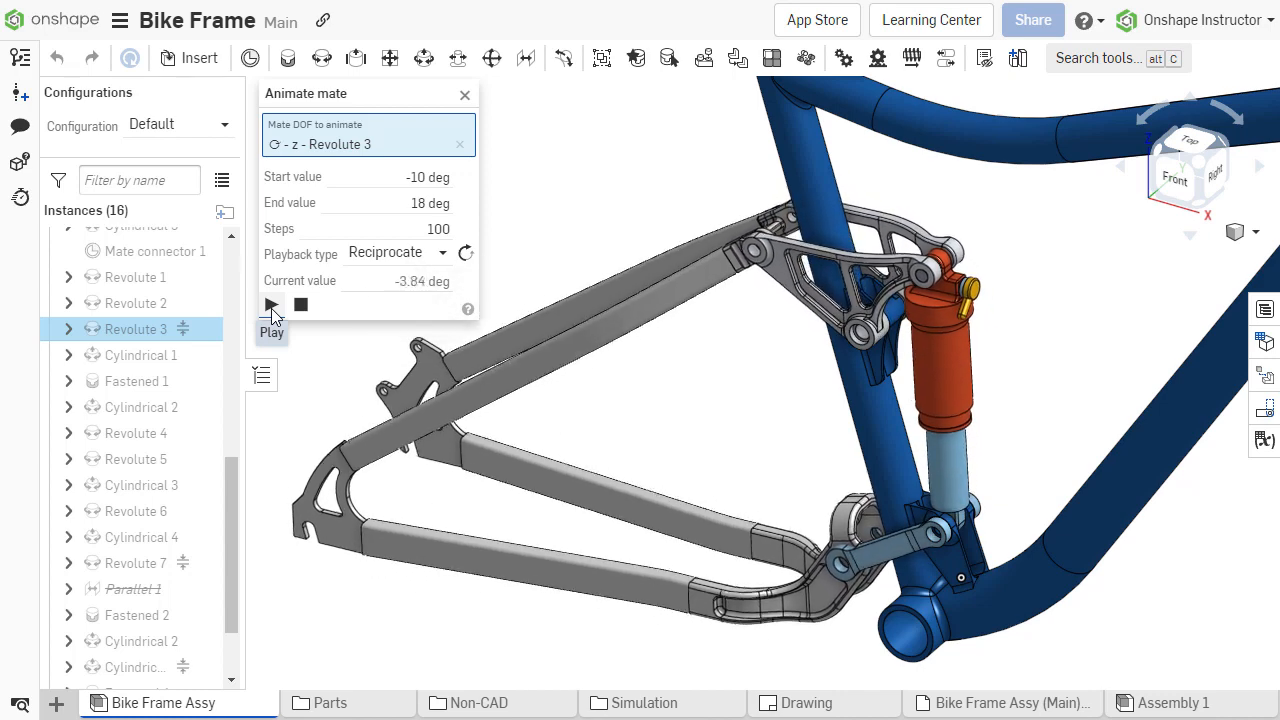
# Switch Revolute 3 to Loop playback and play it continuously
pyautogui.click(272, 304)
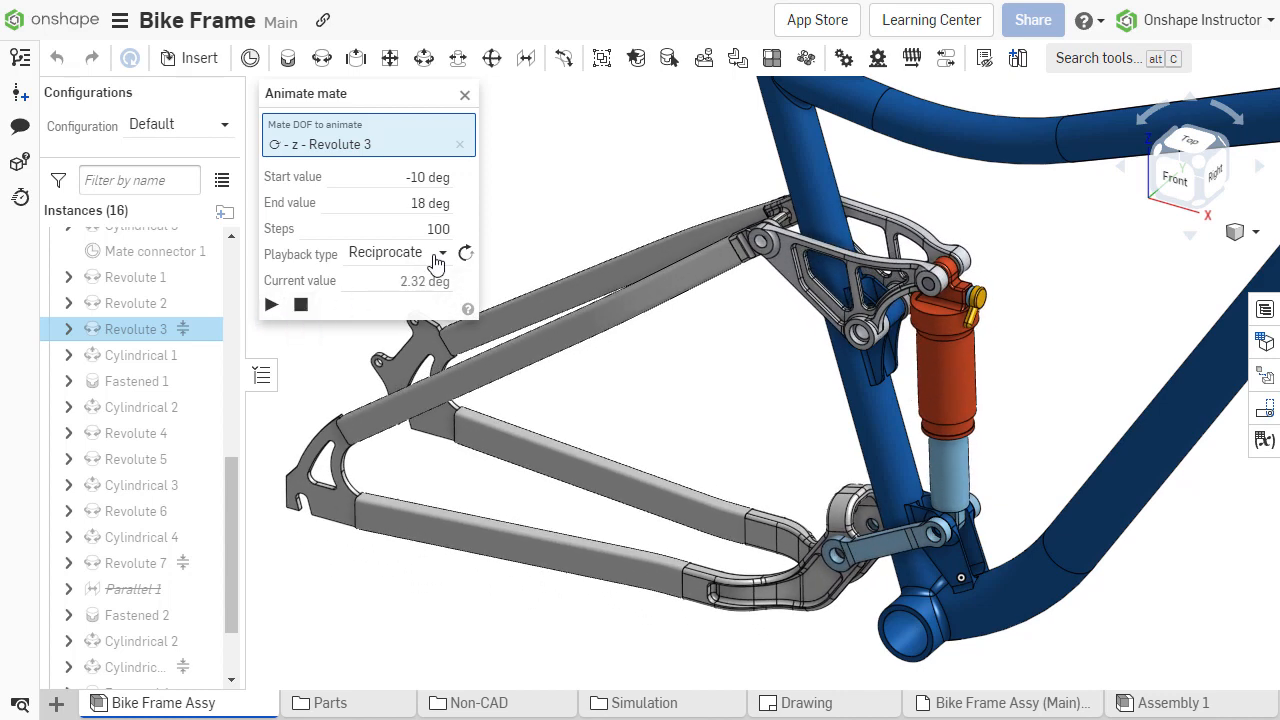
pyautogui.click(398, 252)
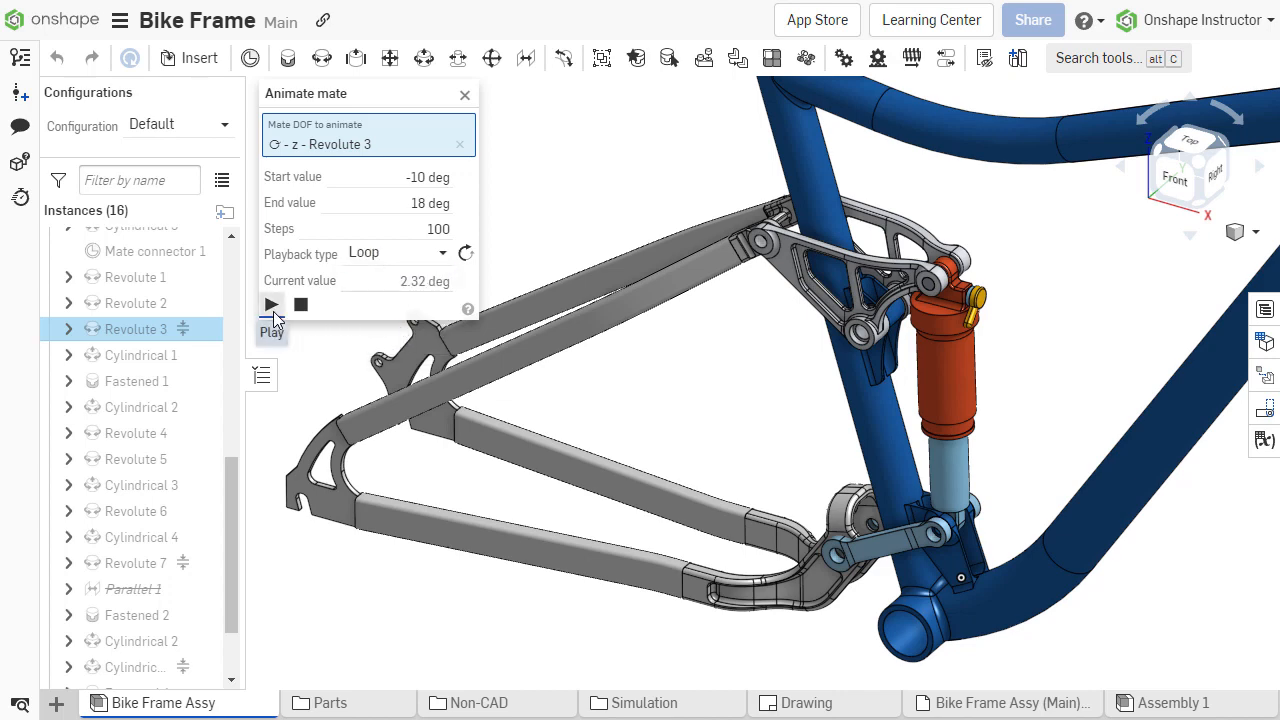
pyautogui.click(272, 304)
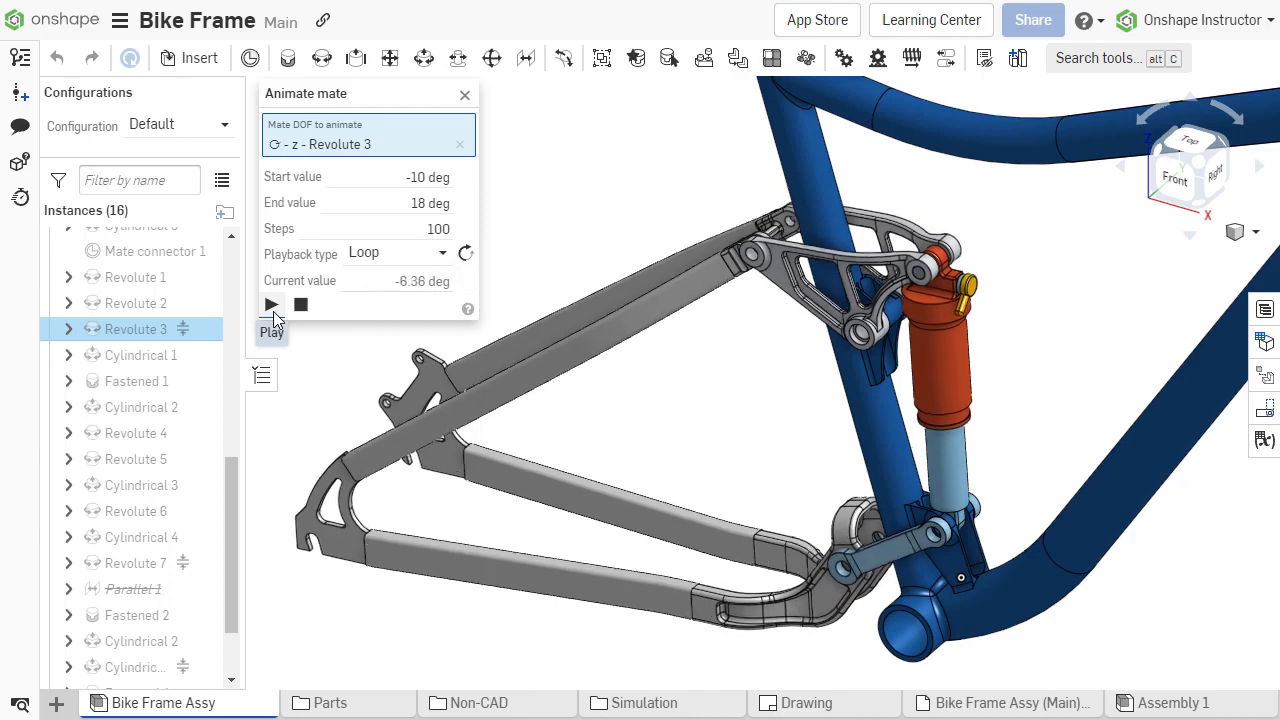
pyautogui.click(272, 304)
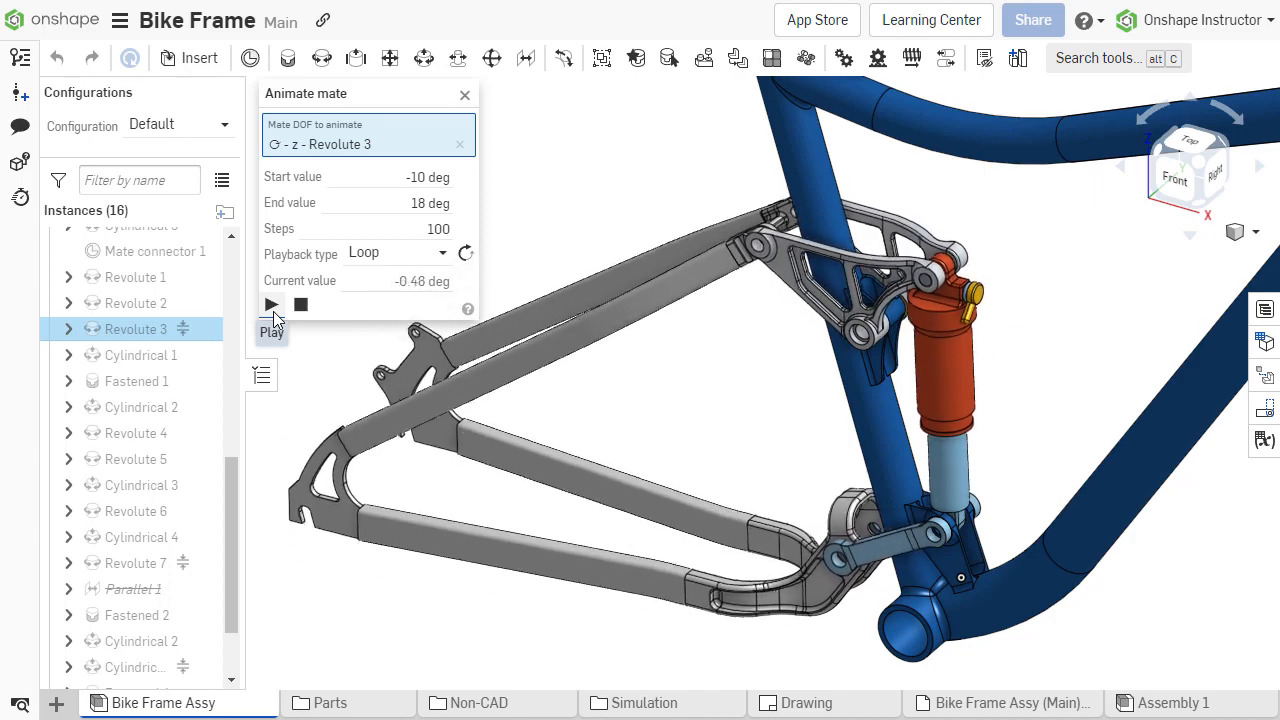
pyautogui.click(270, 304)
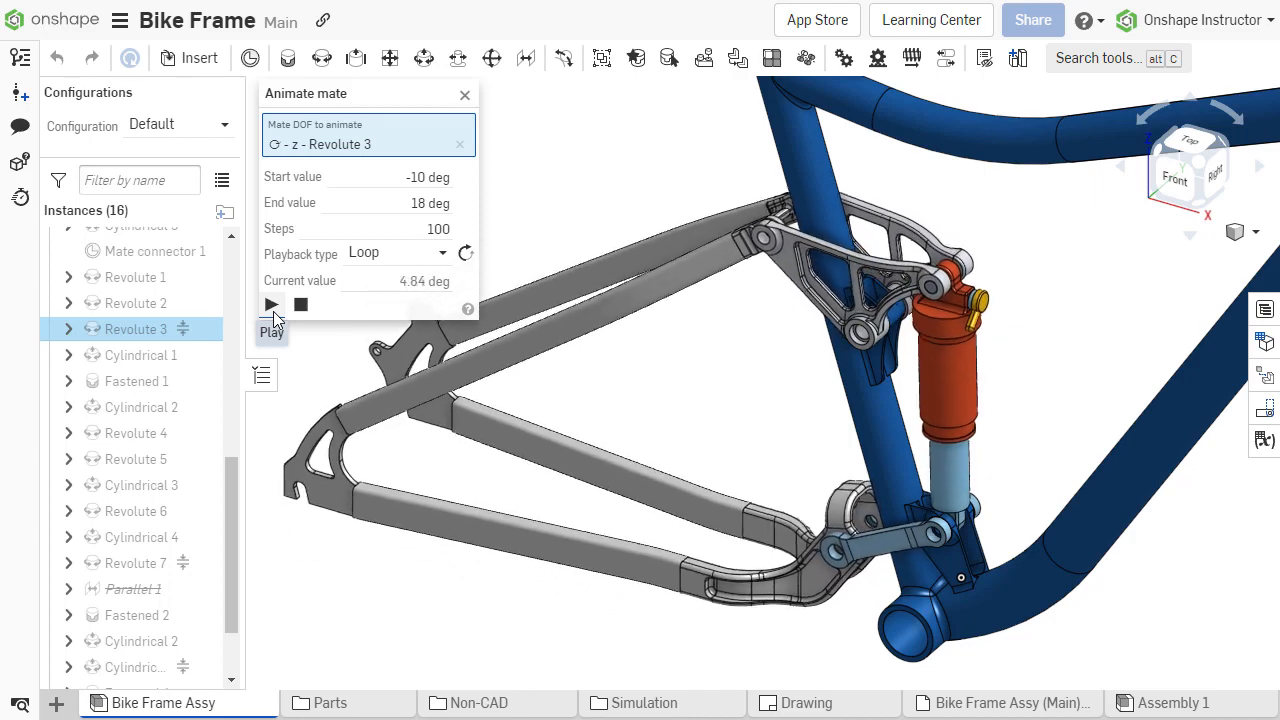
pyautogui.click(272, 304)
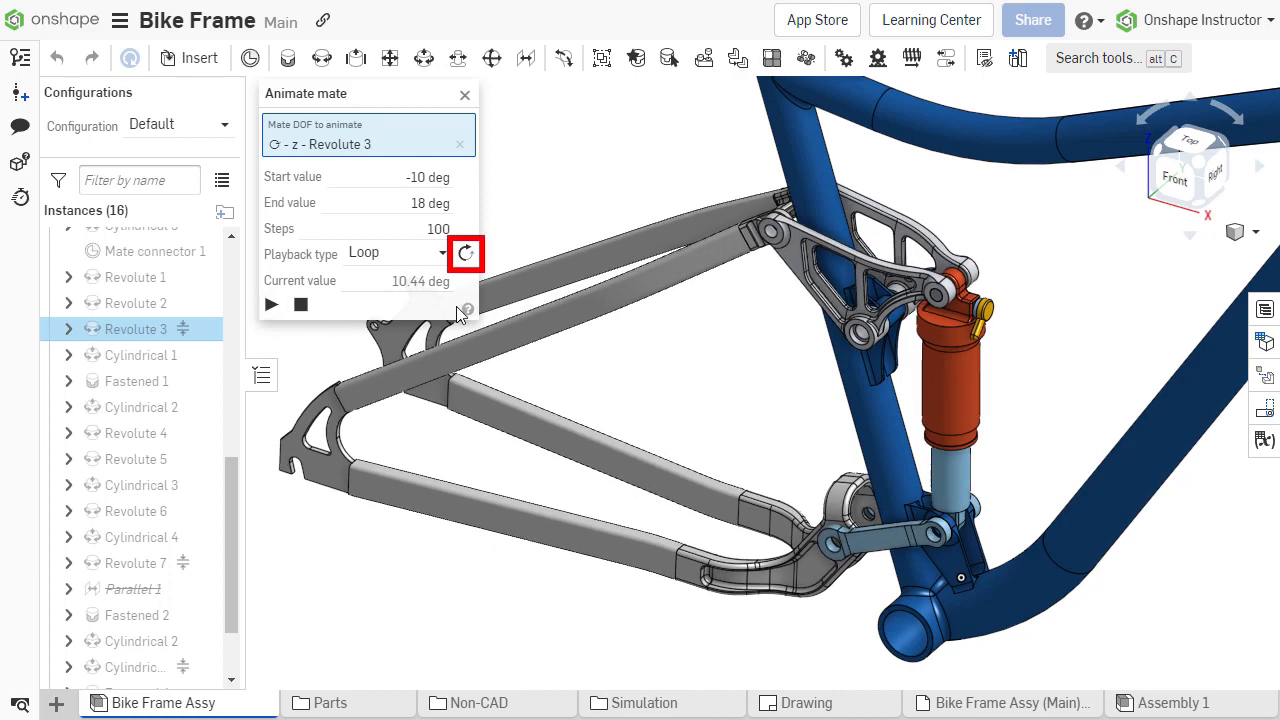
# Reverse the animation direction, then animate the vise's Slider 1 from -3.5 to 3.5 in reciprocating
pyautogui.click(464, 252)
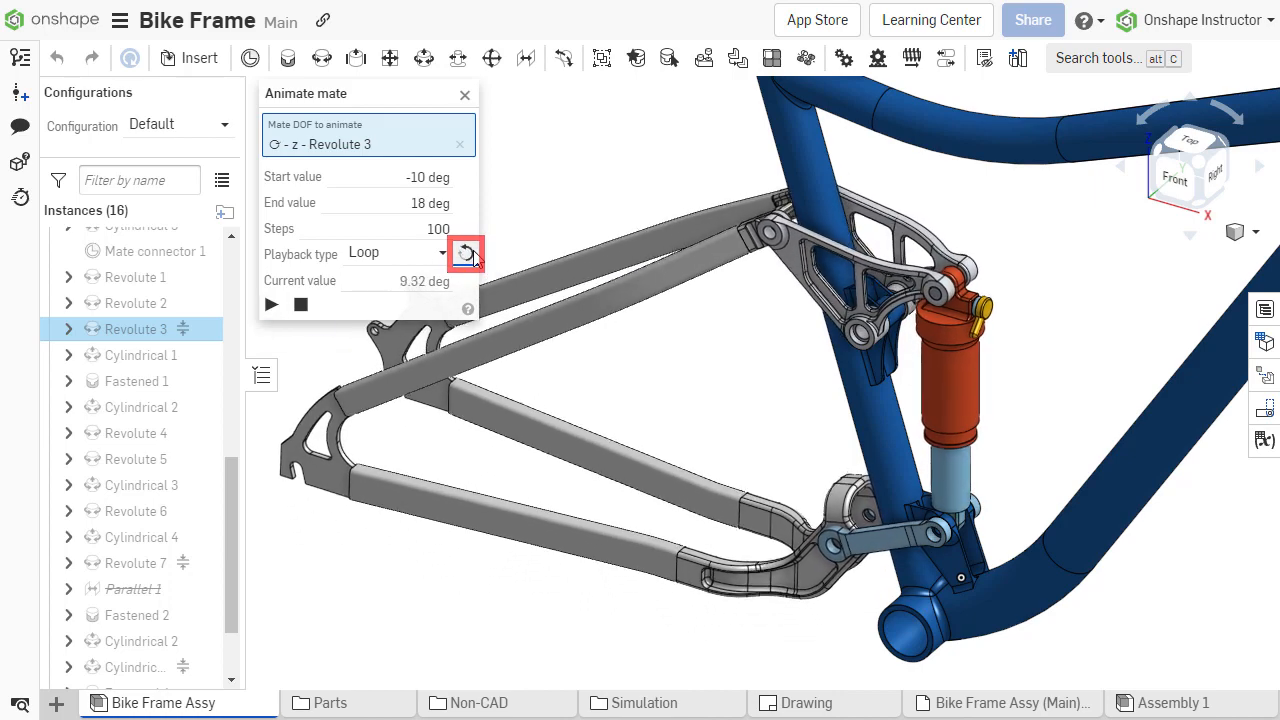
pyautogui.click(464, 252)
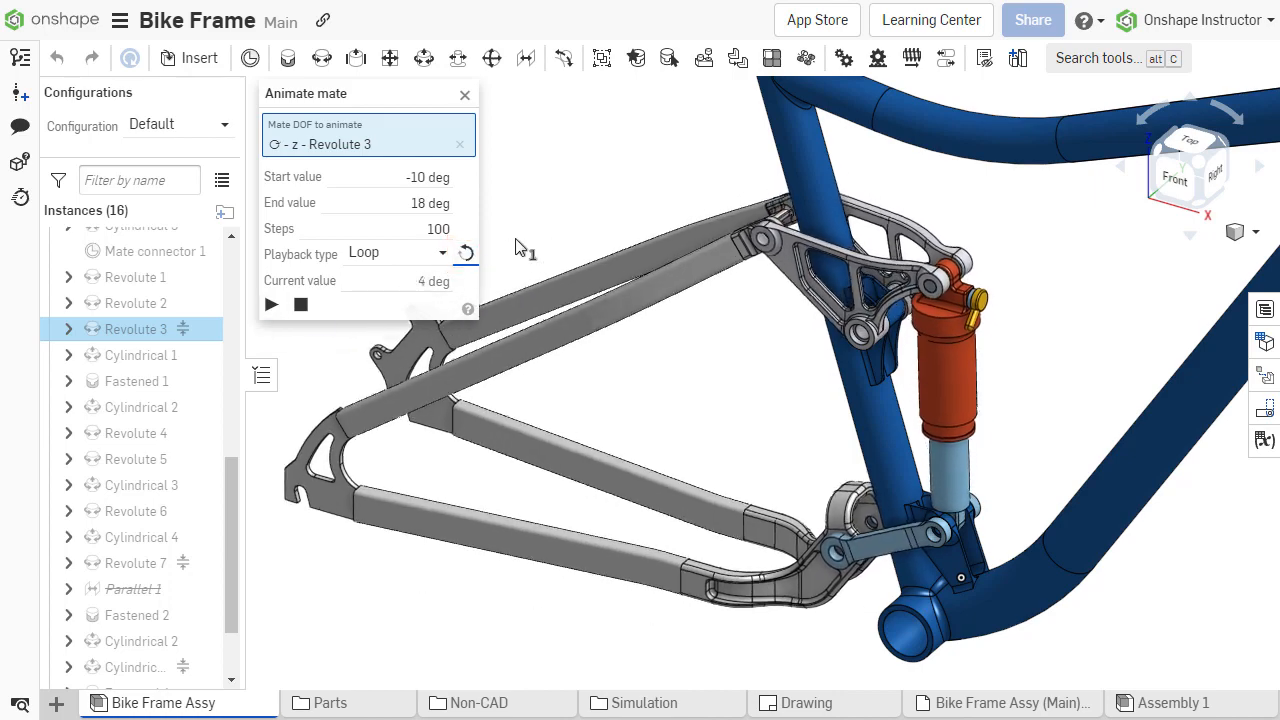
pyautogui.click(272, 304)
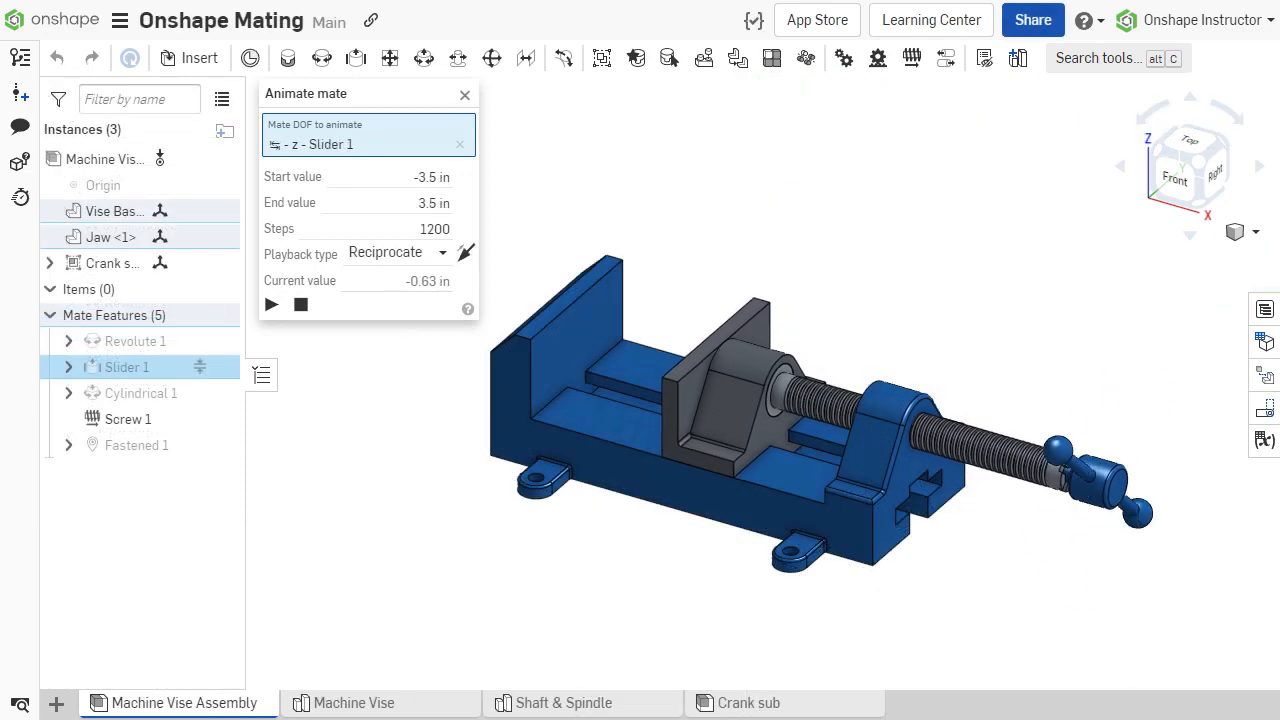
pyautogui.click(270, 304)
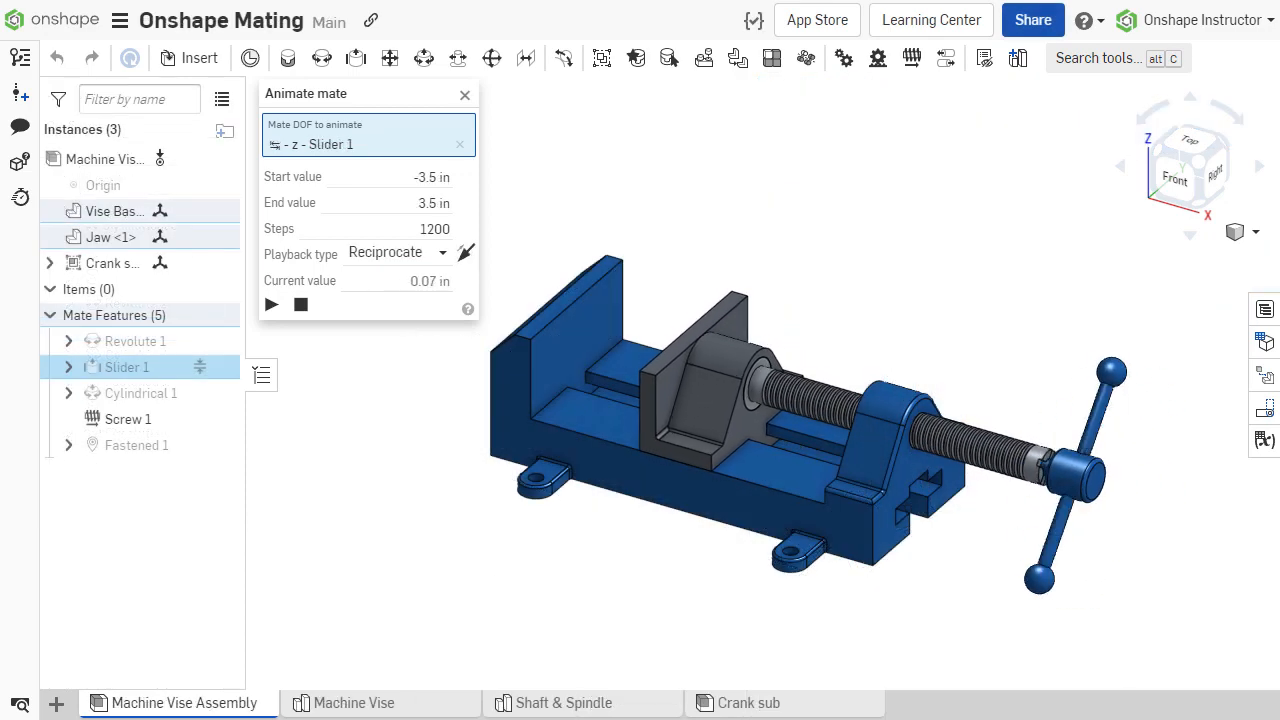